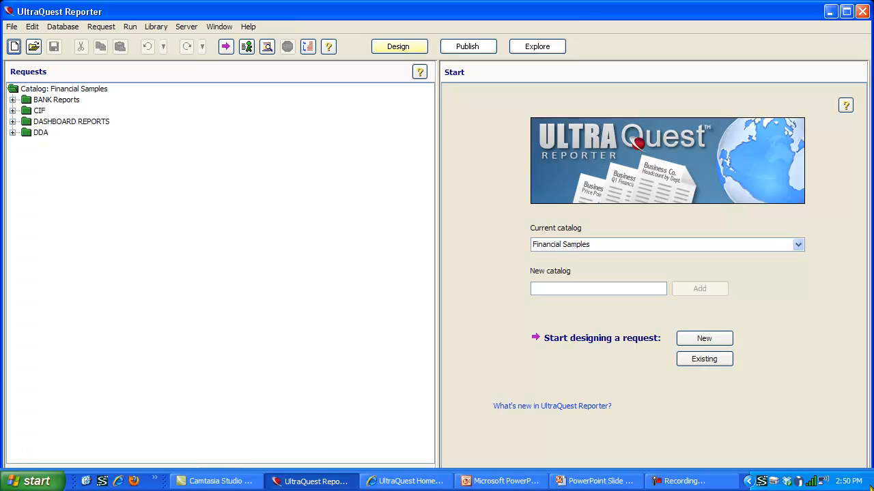
mouse_move(349, 252)
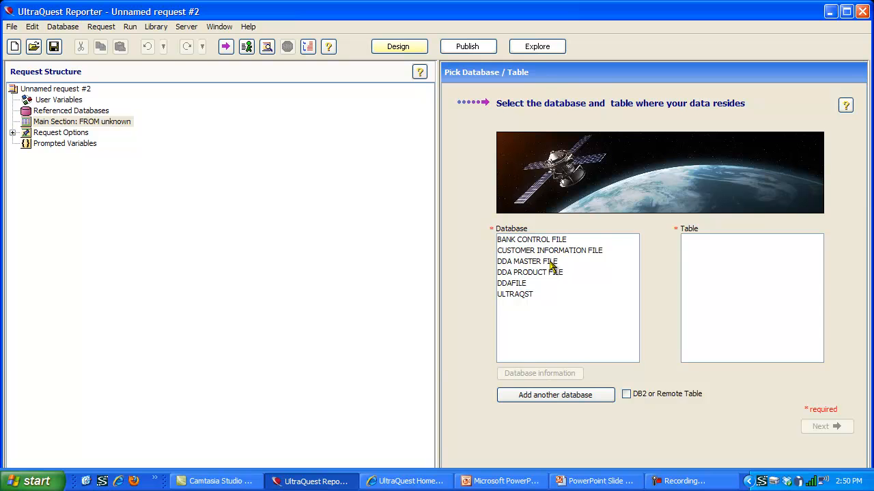
Step: Choose DDA MASTER FILE as the new request's database
left_click(527, 263)
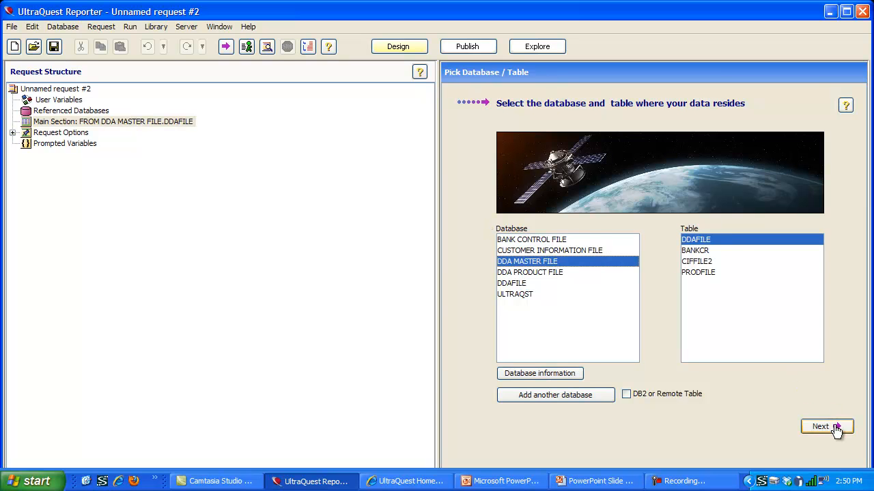
Step: Add BRANCH_NO, ACCT_NO, CUSTOMER_NAME, OPEN_DATE and PRODUCT_NAME to the request's columns
left_click(819, 426)
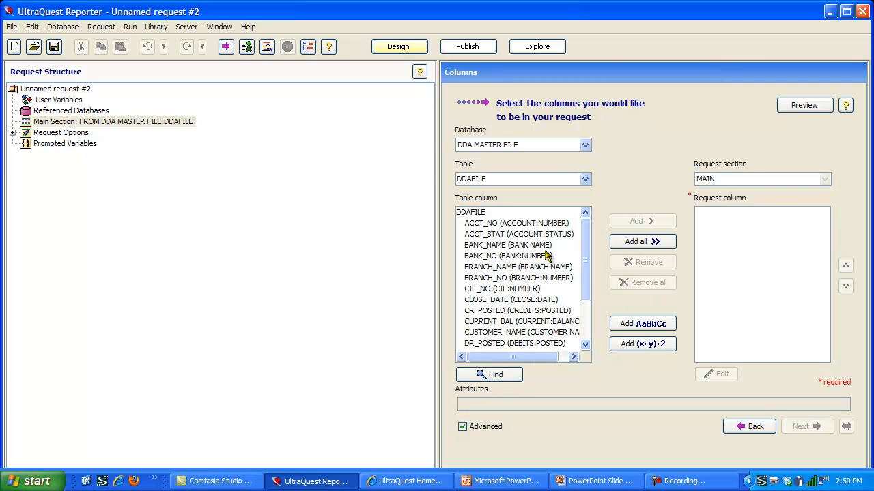
mouse_move(539, 285)
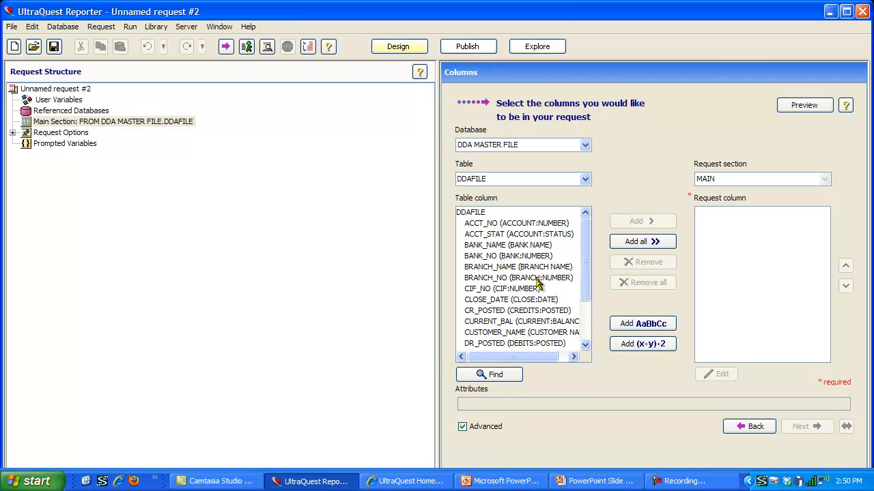
double_click(519, 279)
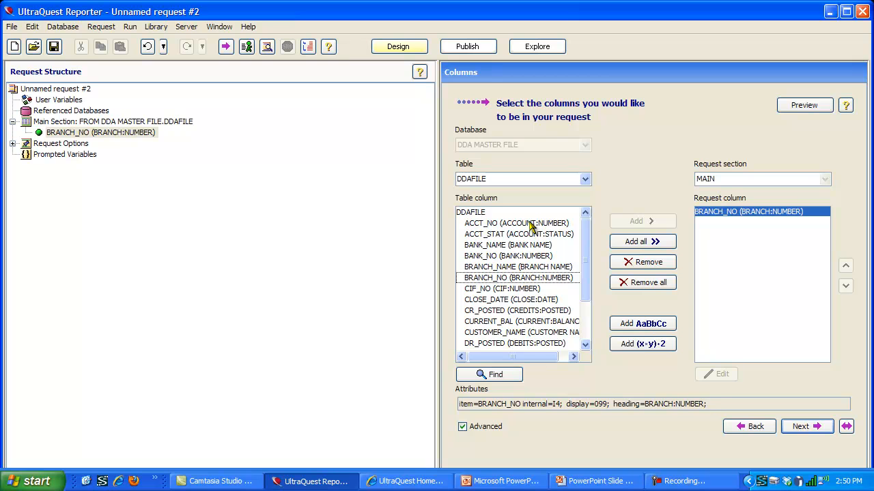
double_click(516, 224)
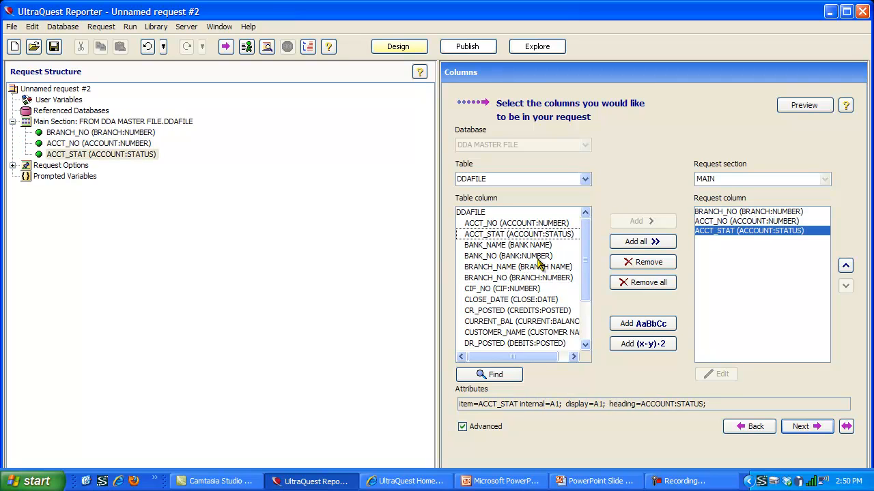
double_click(521, 333)
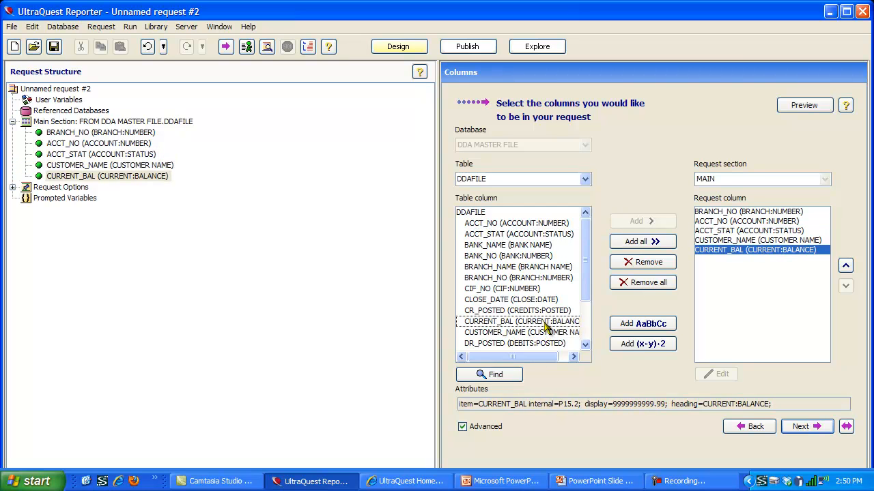
scroll("down", 3)
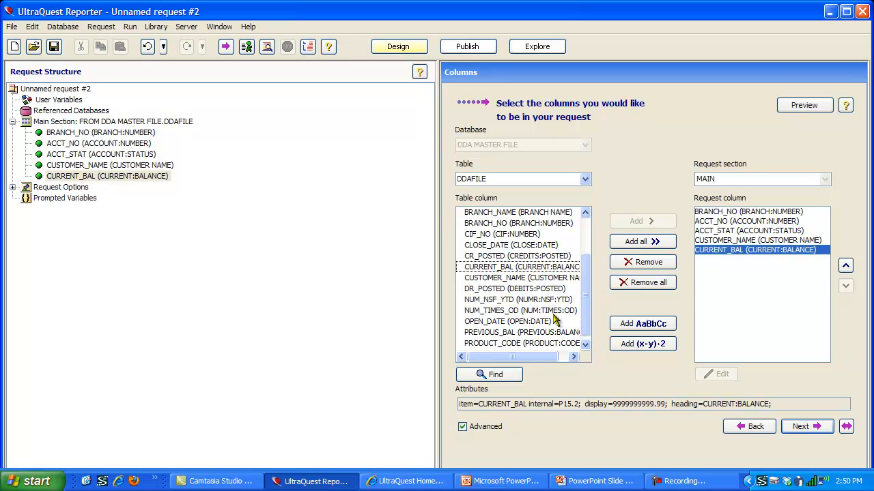
double_click(508, 322)
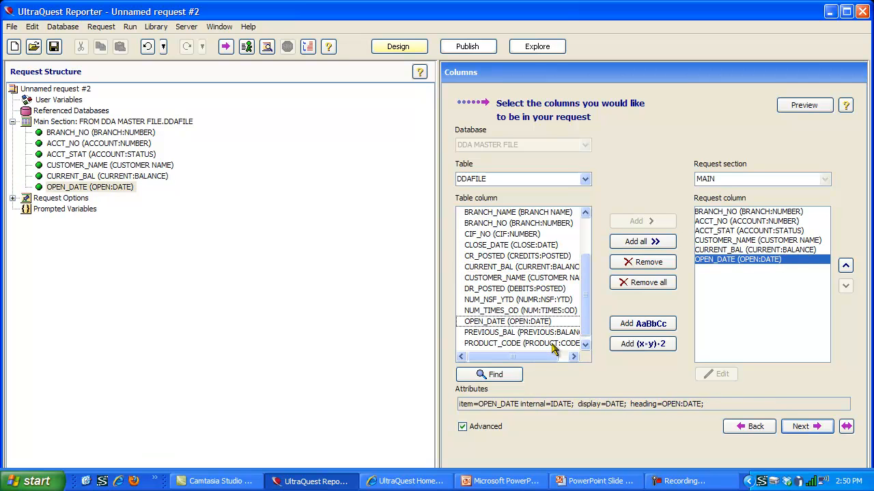
scroll("down", 3)
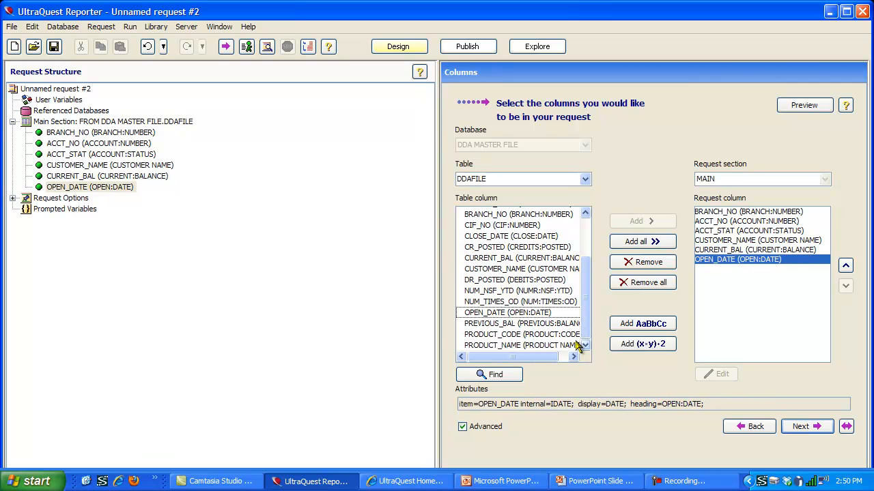
double_click(522, 344)
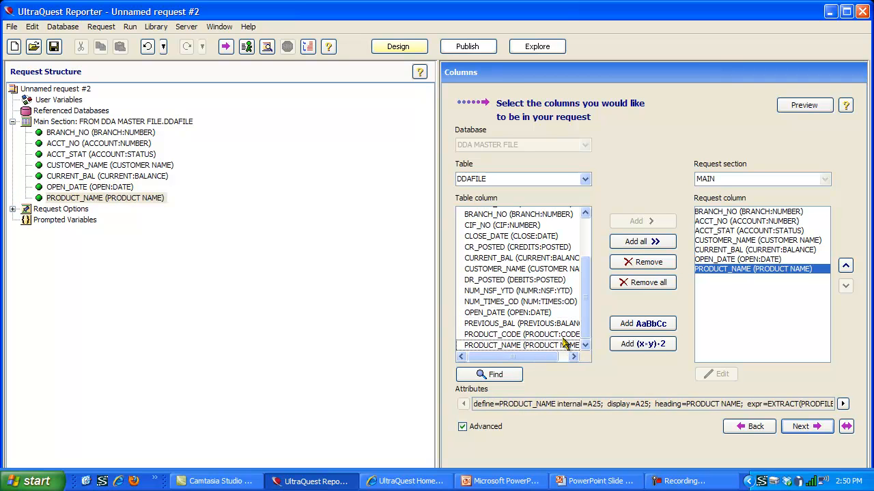
mouse_move(641, 323)
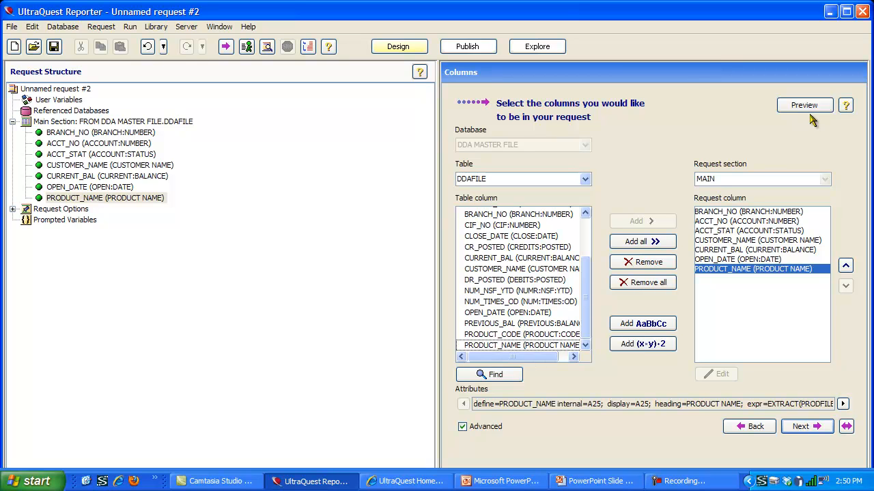
mouse_move(845, 105)
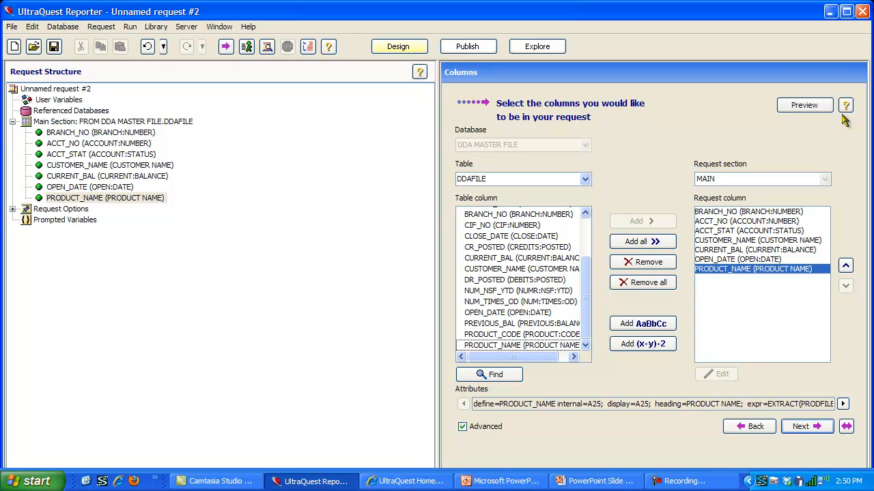
mouse_move(781, 131)
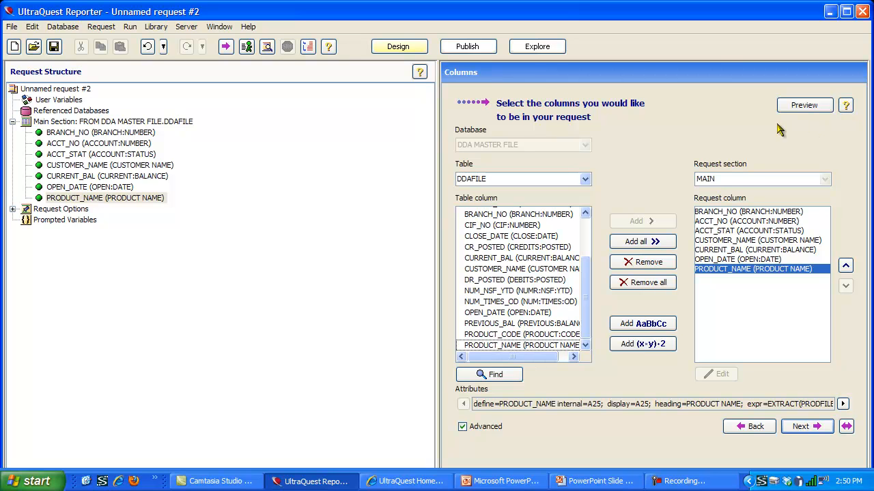
mouse_move(744, 292)
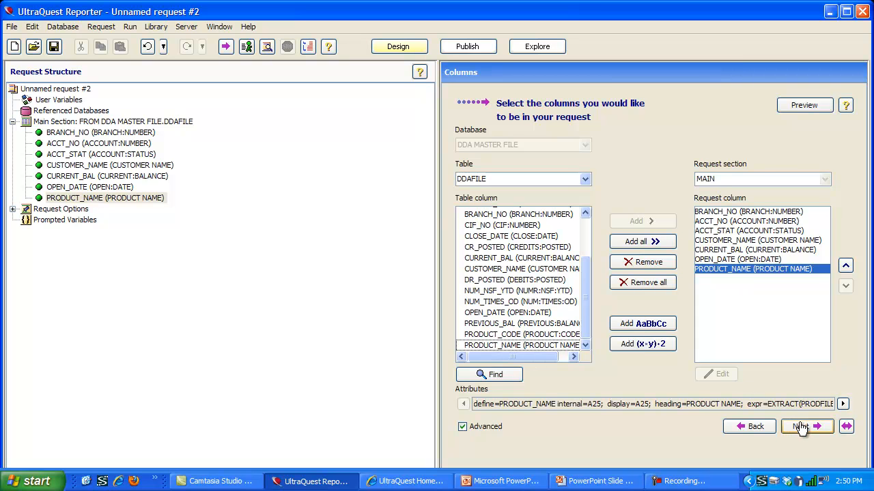
Step: Sort the request by ACCT_NO within BRANCH_NO
left_click(799, 426)
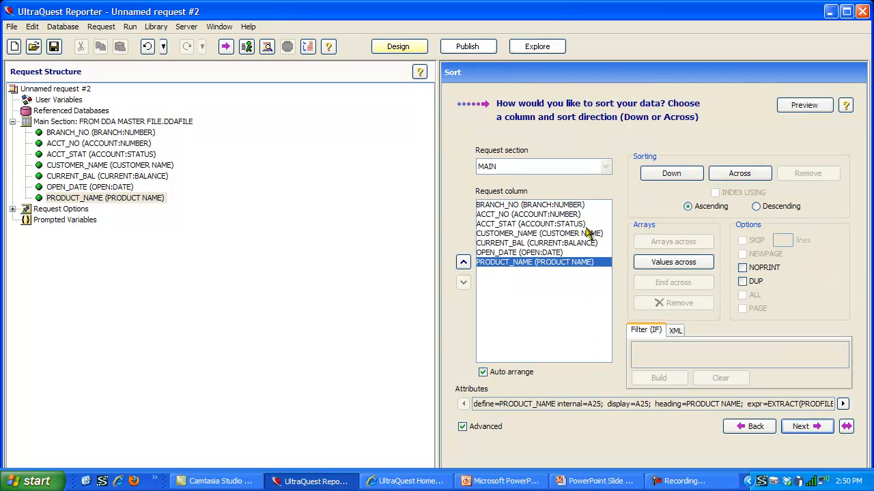
mouse_move(635, 188)
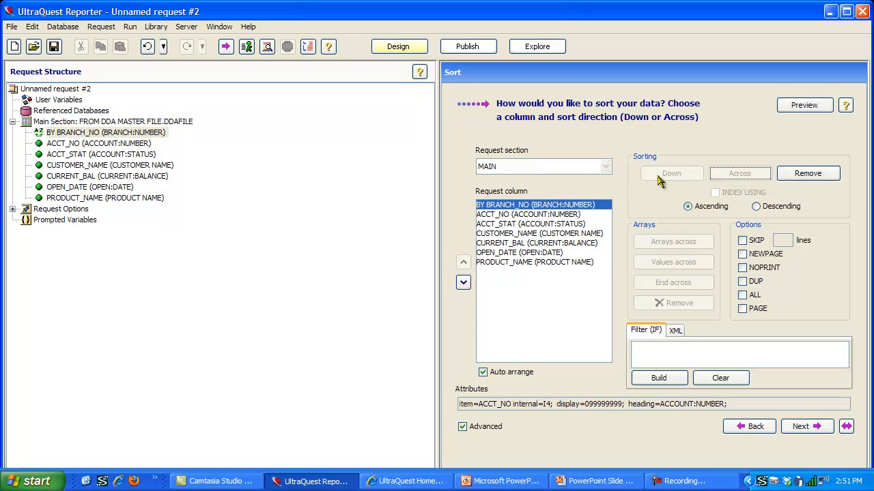
left_click(743, 253)
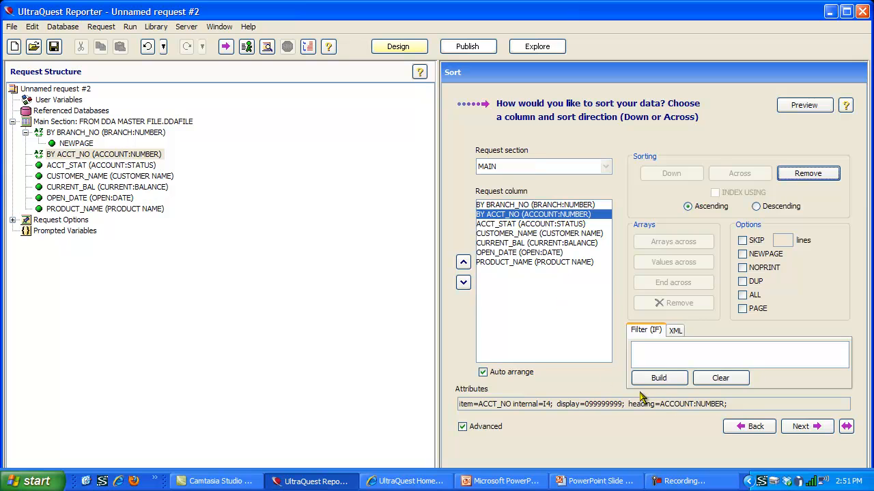
mouse_move(808, 426)
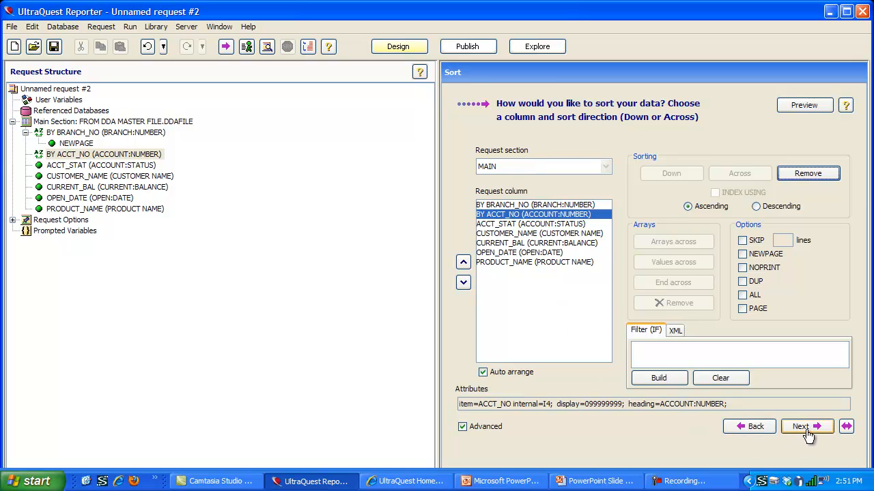
Step: Select CURRENT_BAL as the column to summarize
left_click(805, 426)
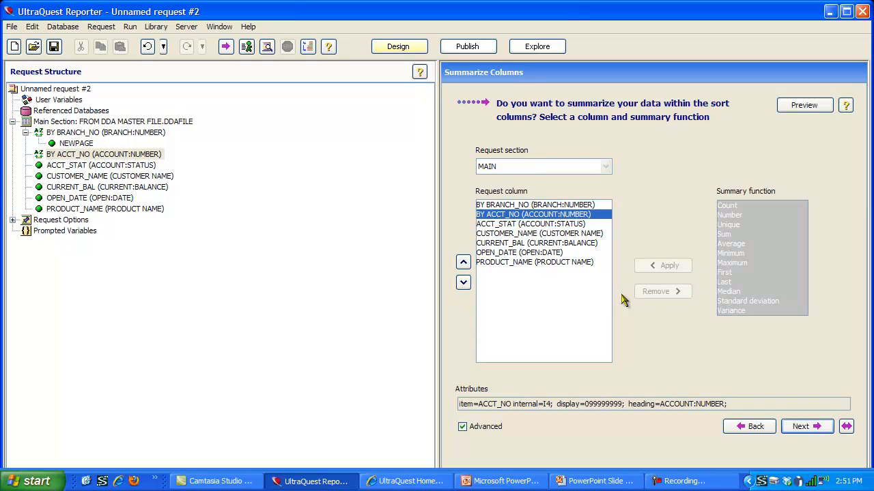
left_click(538, 243)
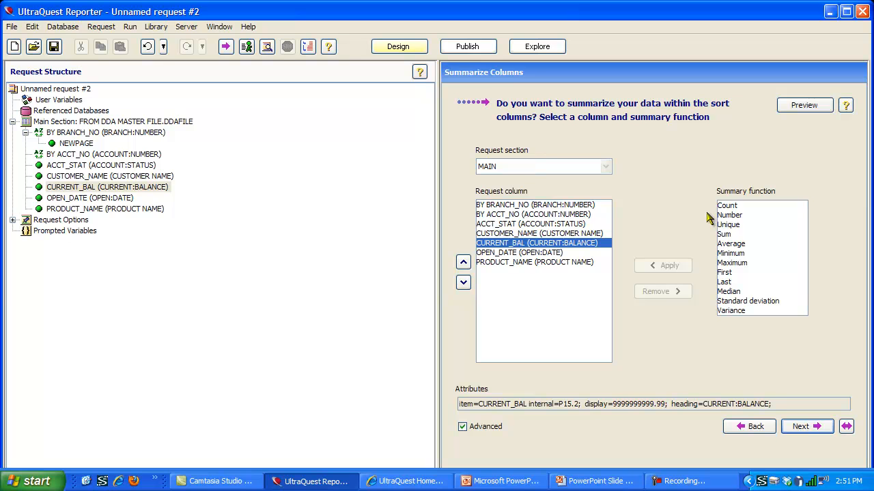
mouse_move(711, 325)
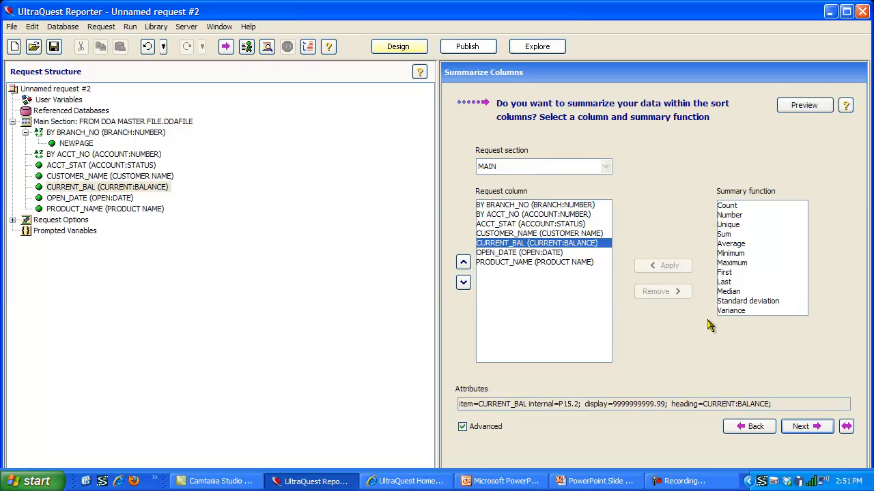
mouse_move(781, 307)
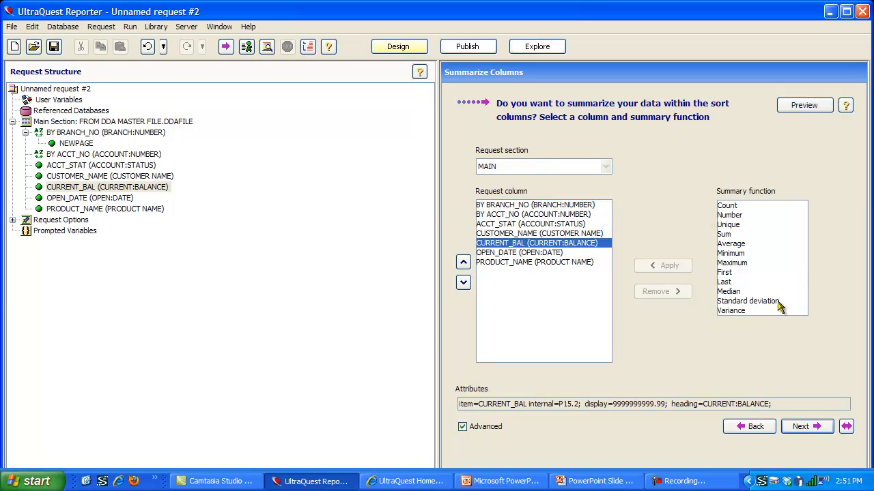
mouse_move(783, 276)
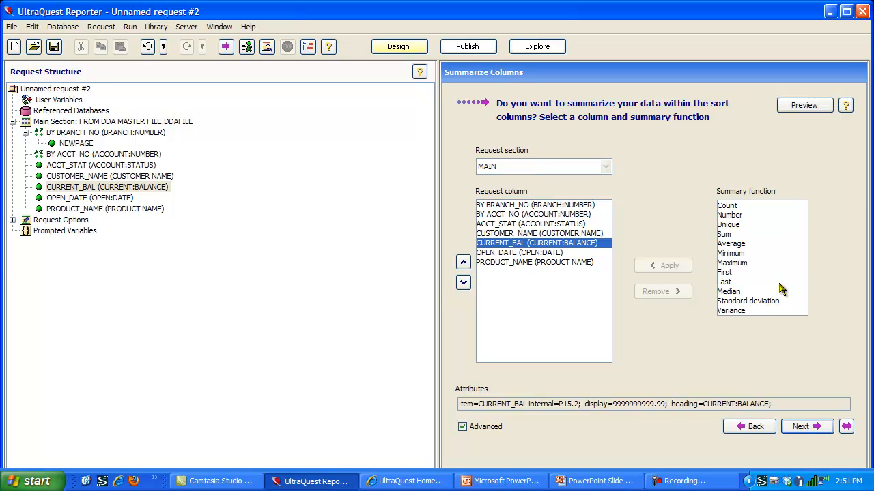
mouse_move(686, 333)
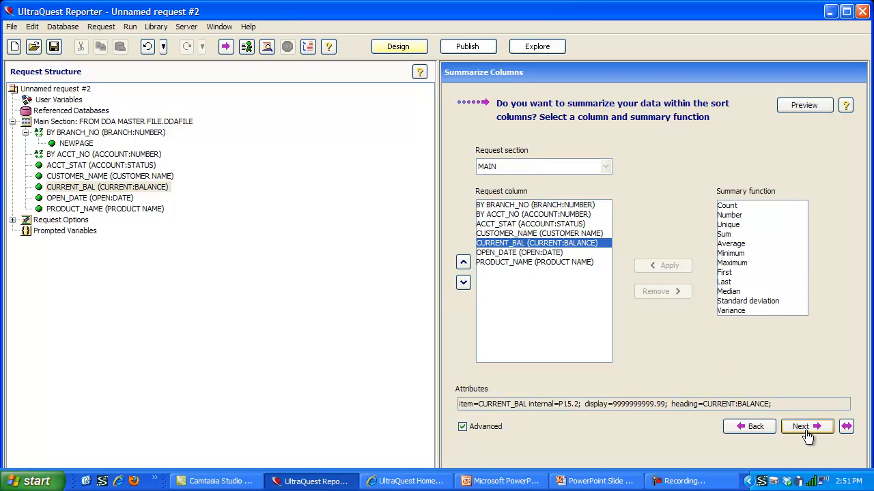
left_click(806, 426)
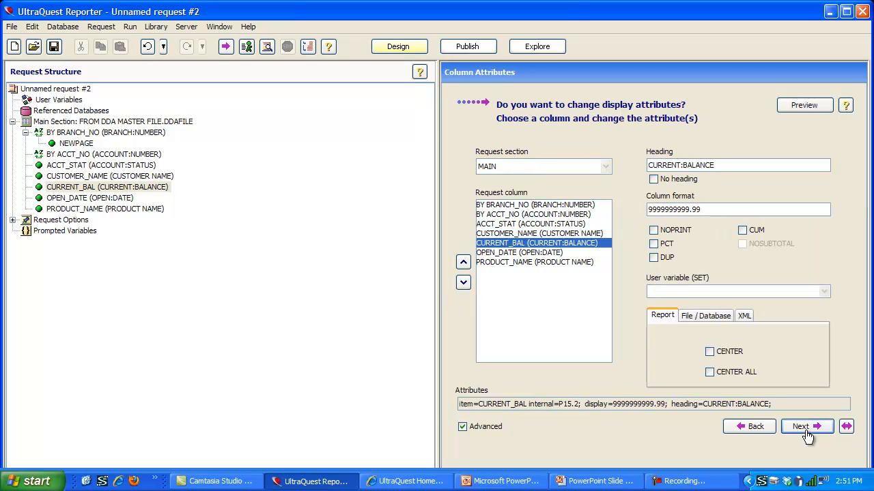
mouse_move(591, 309)
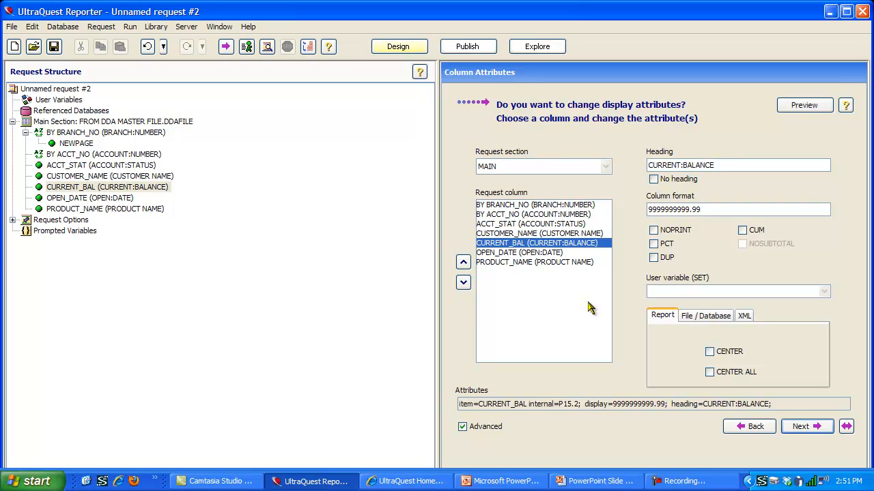
mouse_move(626, 339)
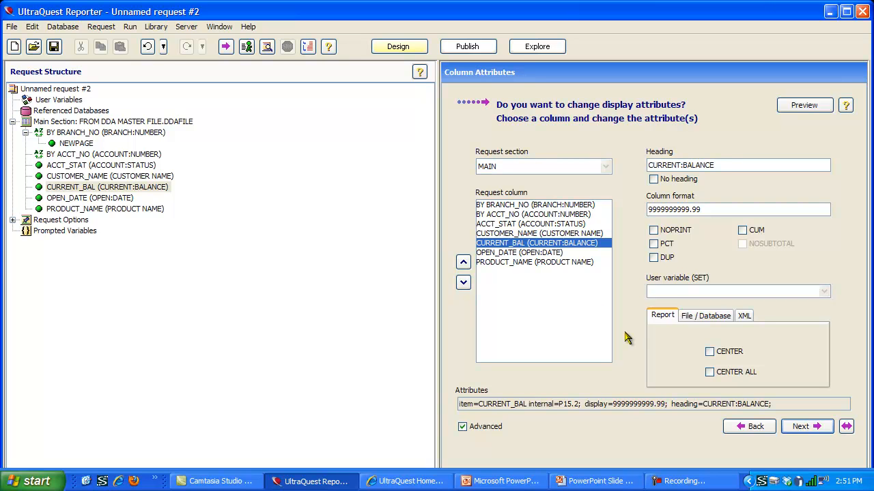
mouse_move(626, 344)
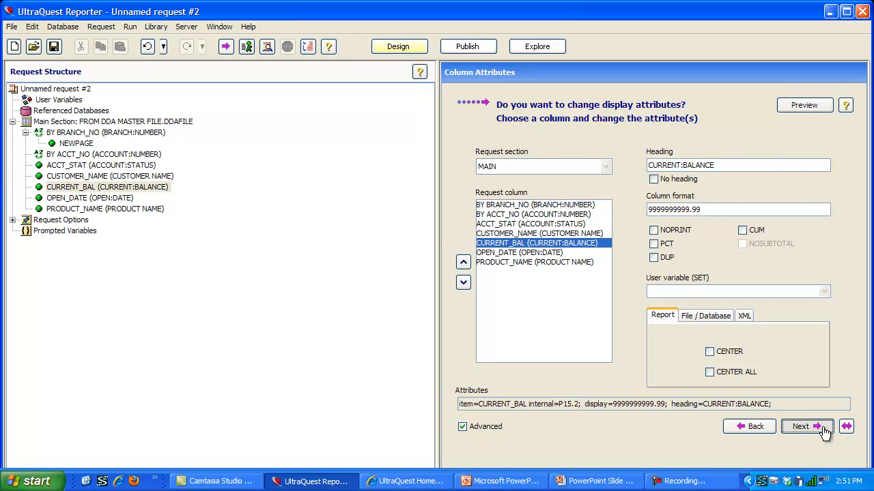
Step: Add CURRENT_BAL as the data filtering column
left_click(806, 426)
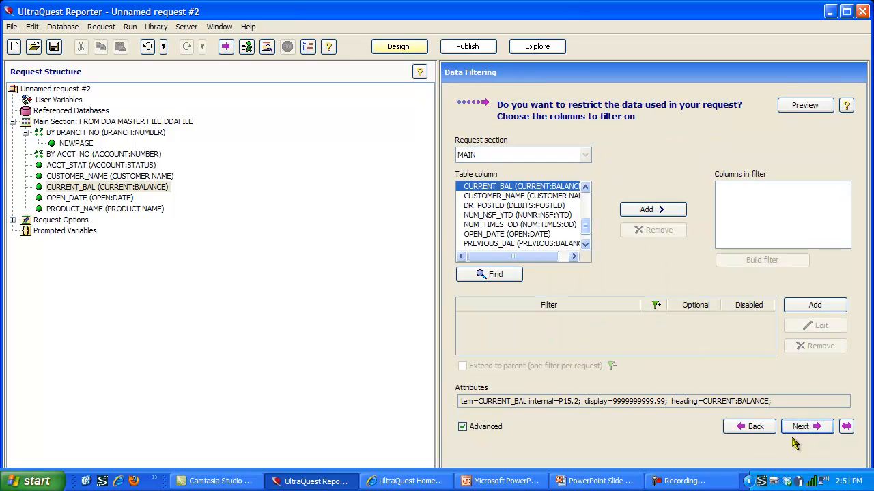
mouse_move(558, 314)
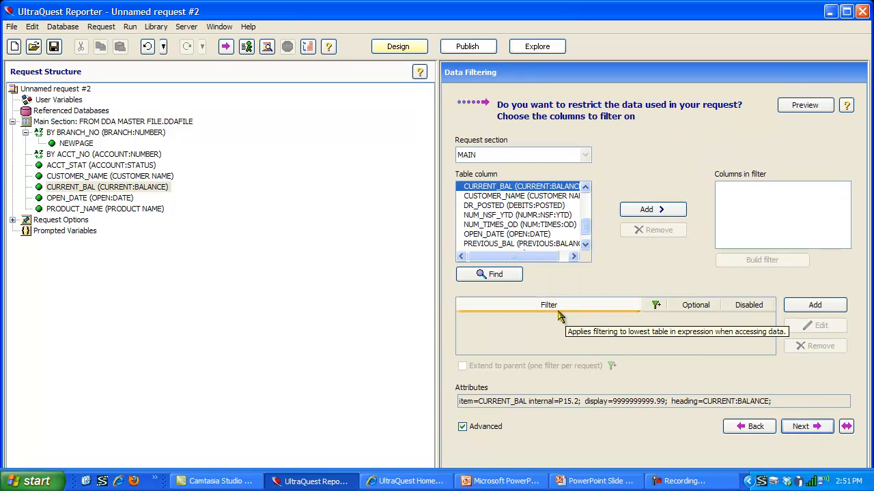
mouse_move(612, 276)
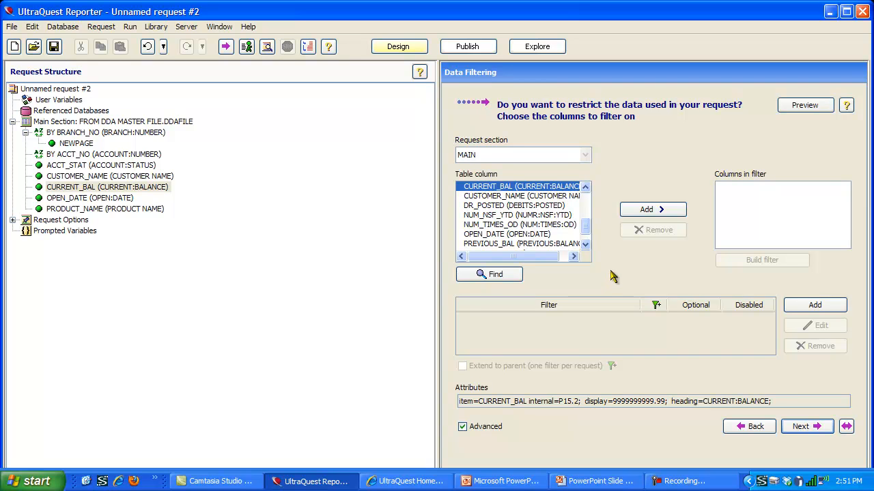
mouse_move(541, 194)
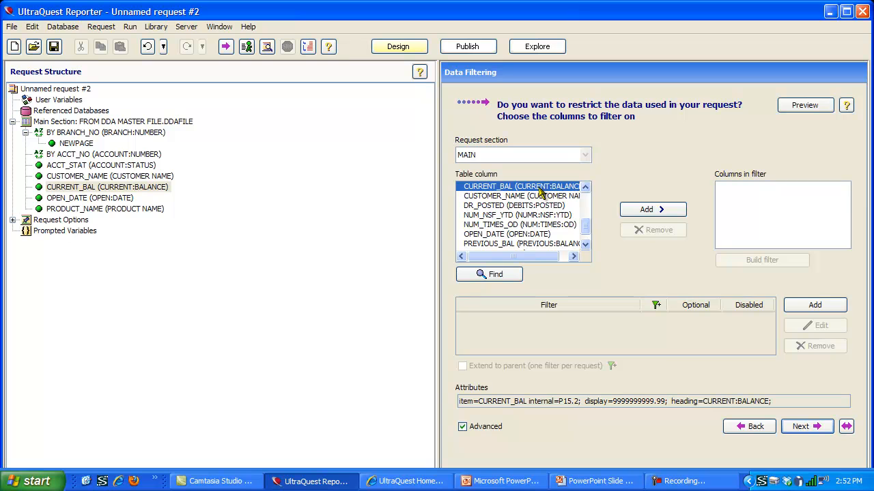
left_click(653, 211)
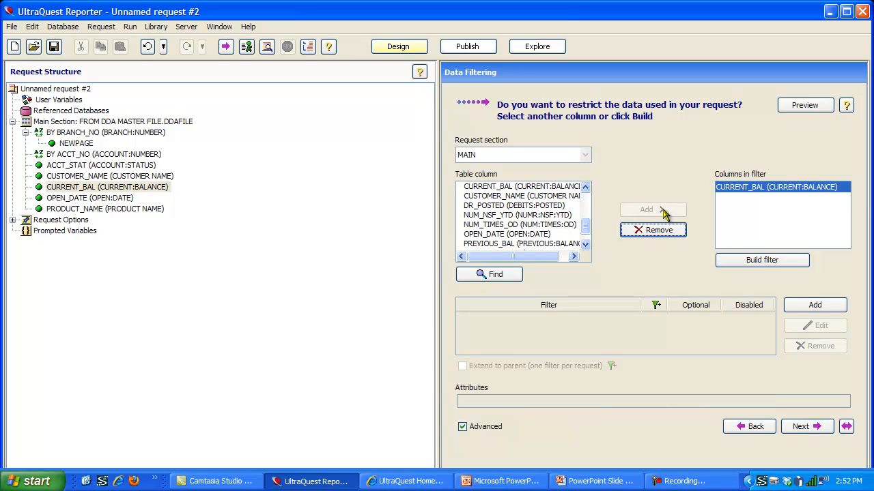
mouse_move(680, 210)
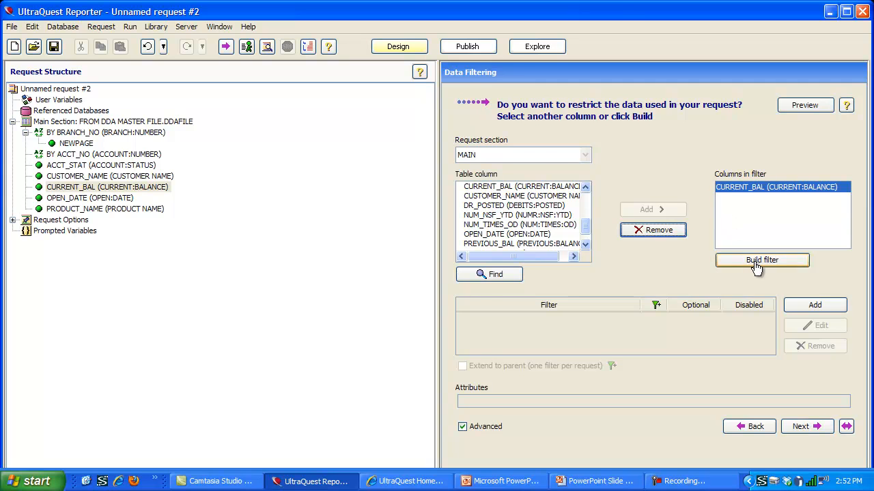
Step: Build the filter CURRENT_BAL GE 1000.00 and confirm it
left_click(762, 259)
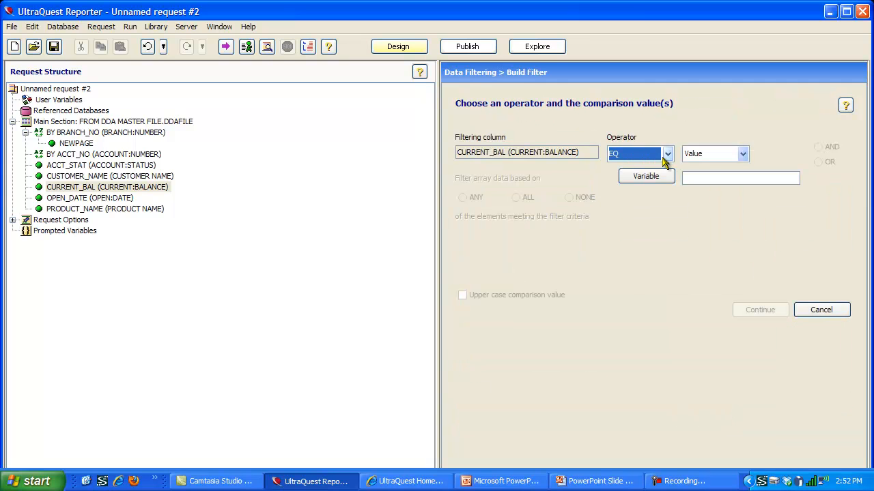
left_click(666, 153)
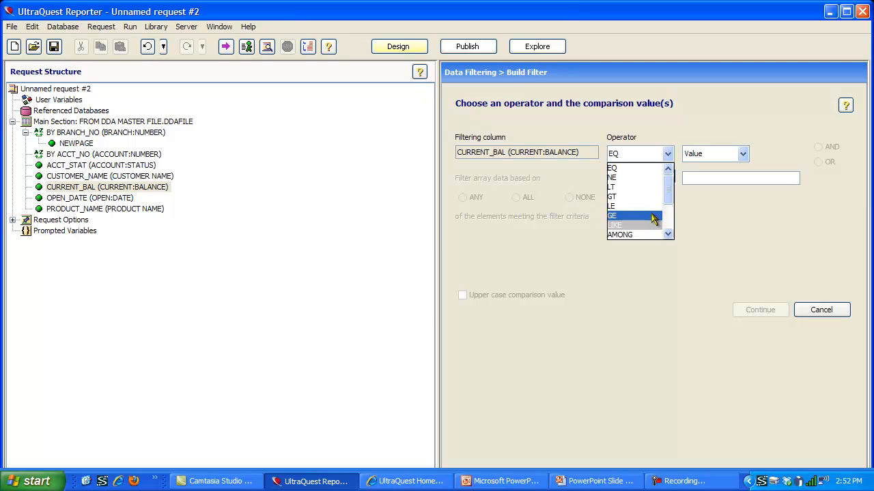
left_click(612, 215)
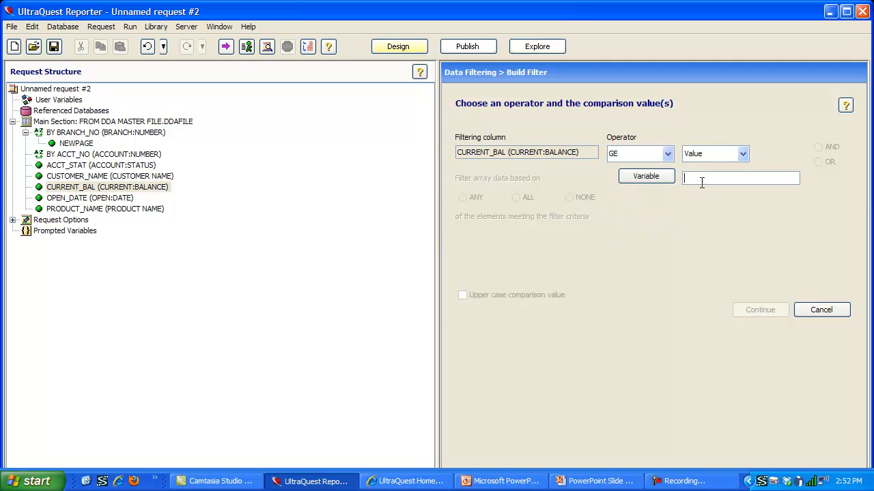
type("1000.00")
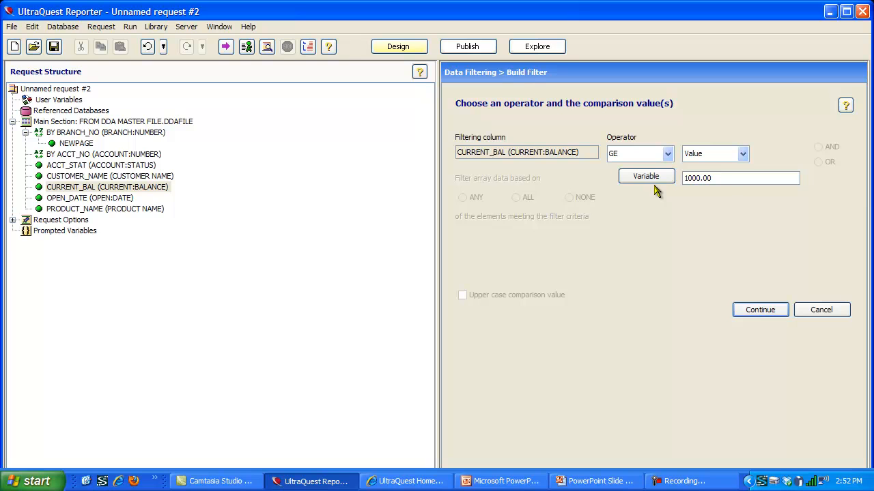
mouse_move(726, 193)
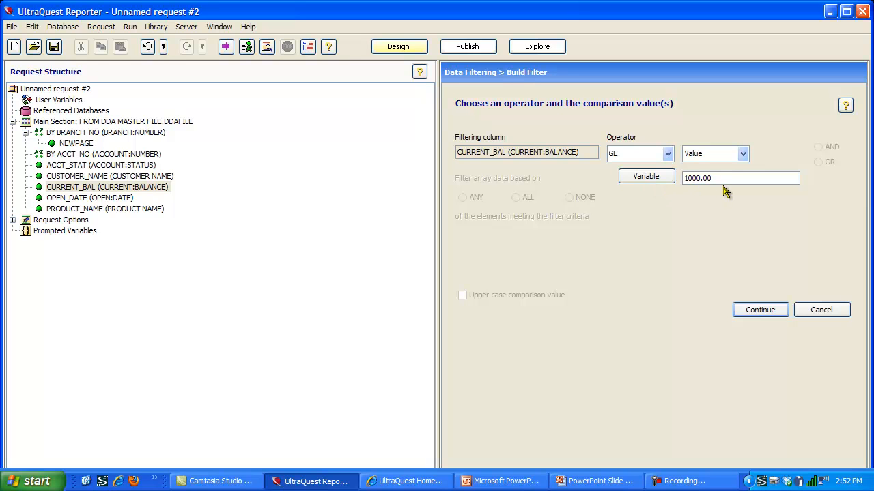
mouse_move(699, 199)
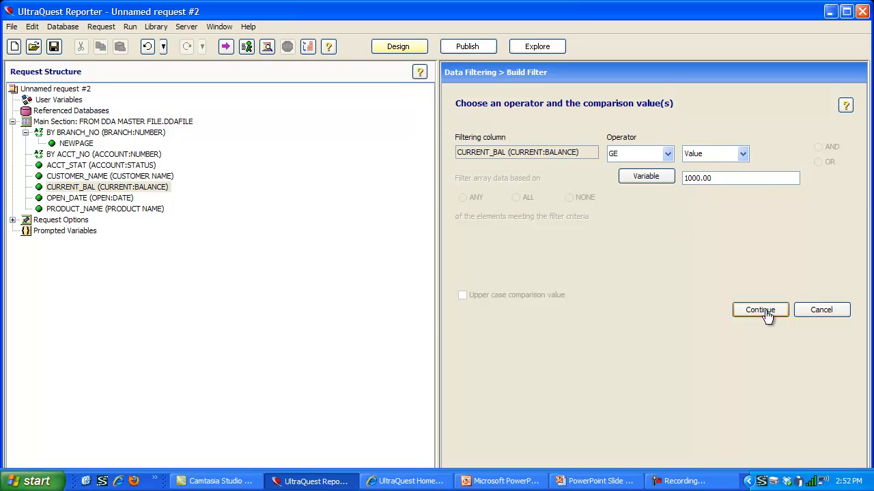
left_click(759, 310)
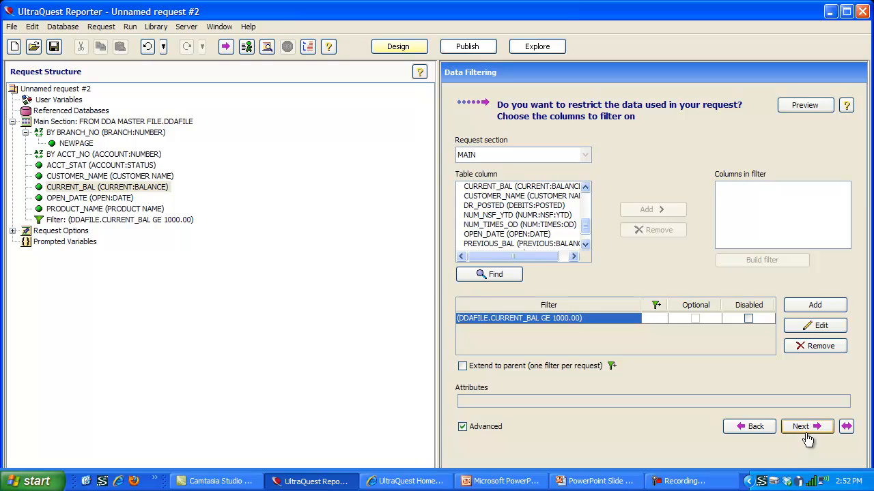
Step: Try adding a Subset join to another table, then back out leaving only the MAIN section
left_click(807, 426)
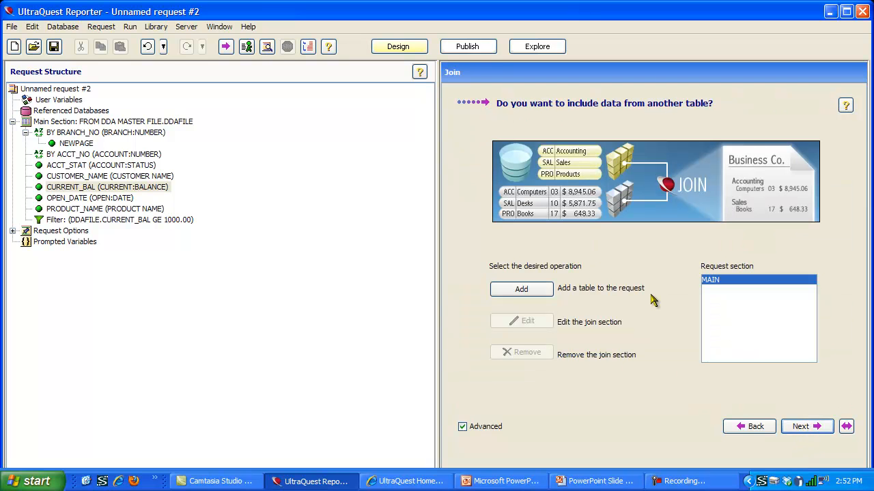
mouse_move(631, 295)
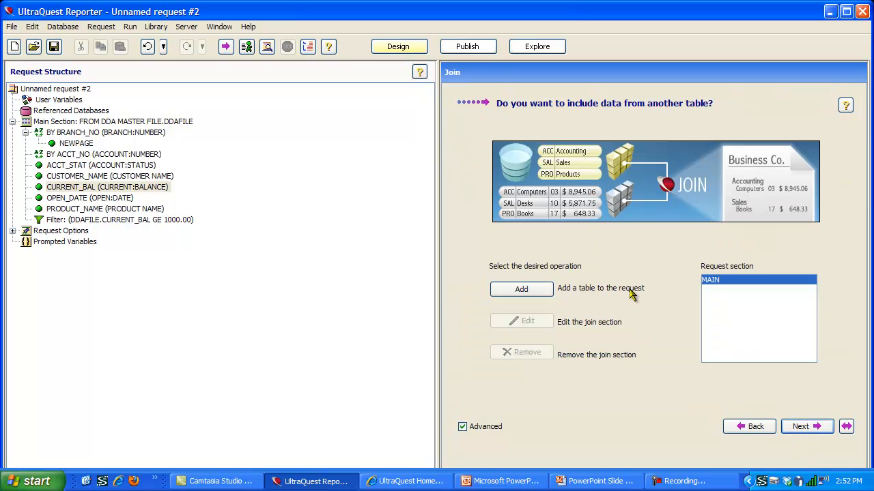
left_click(522, 290)
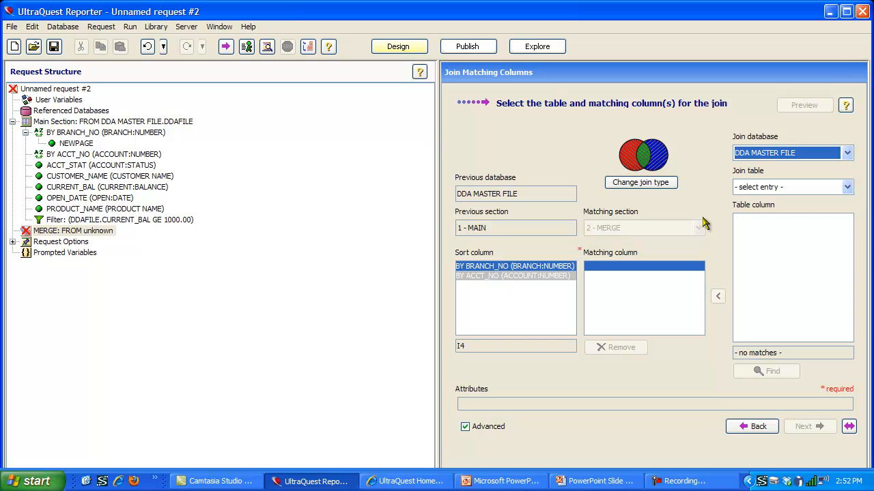
mouse_move(705, 180)
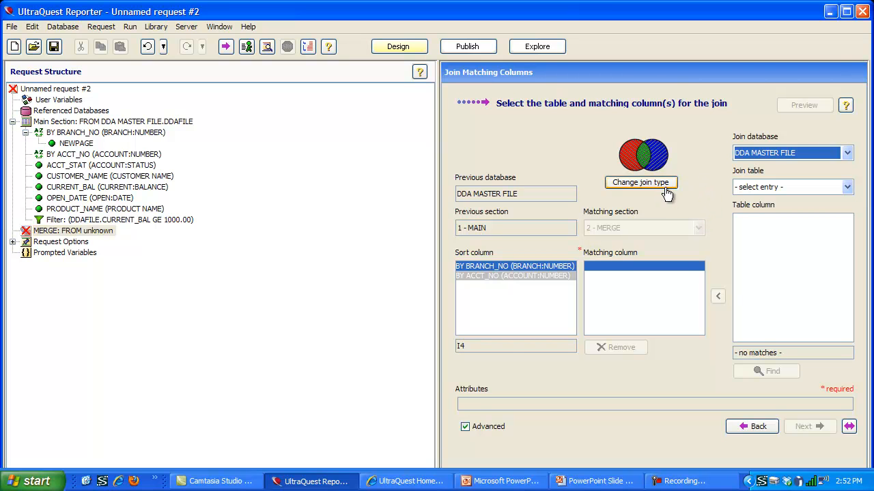
left_click(638, 183)
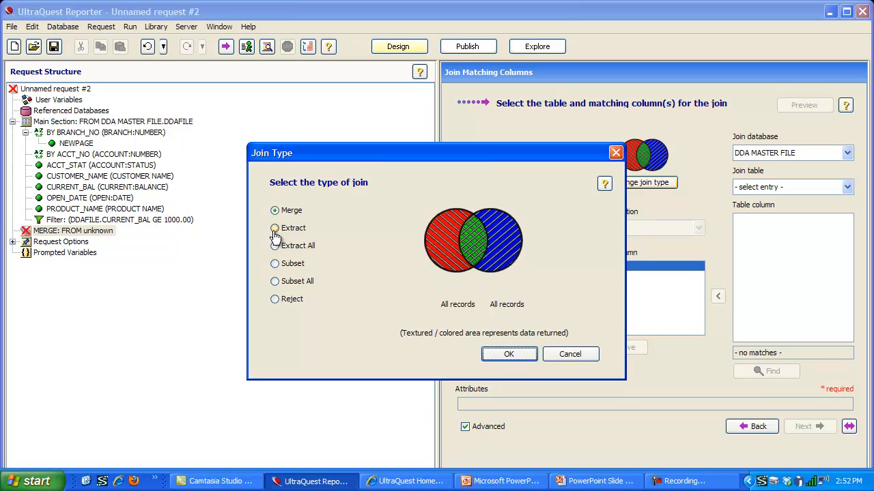
left_click(274, 264)
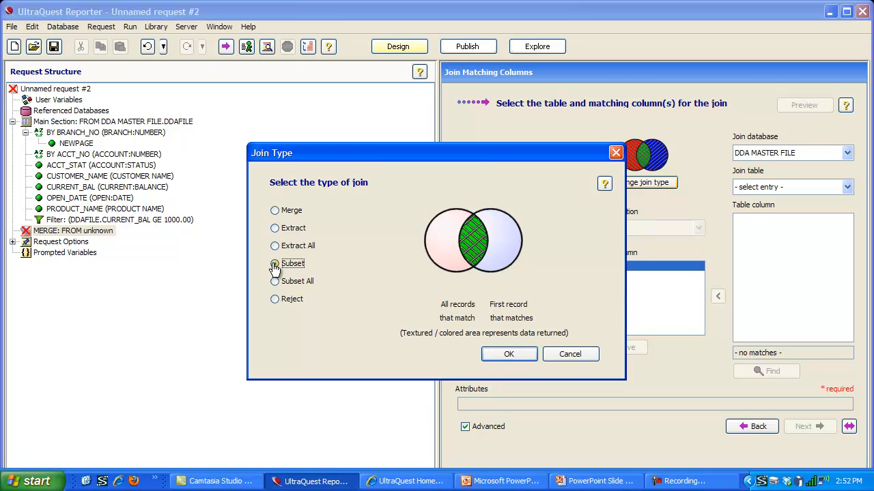
left_click(274, 299)
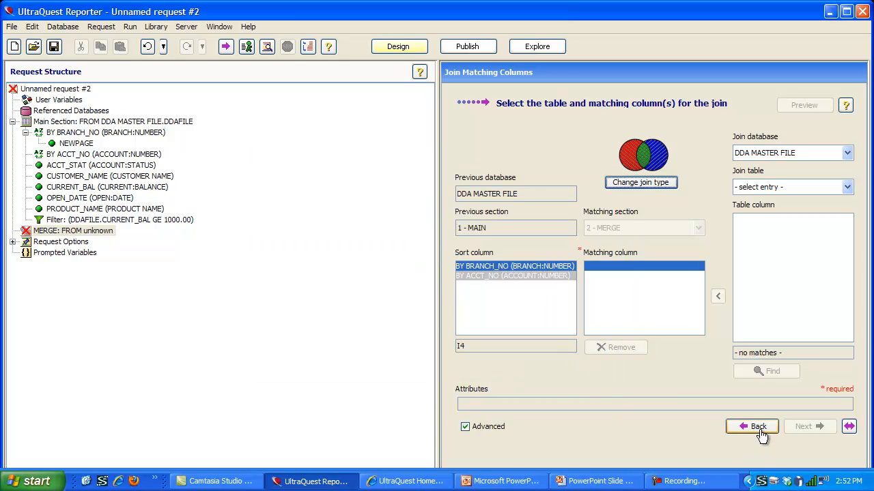
left_click(751, 426)
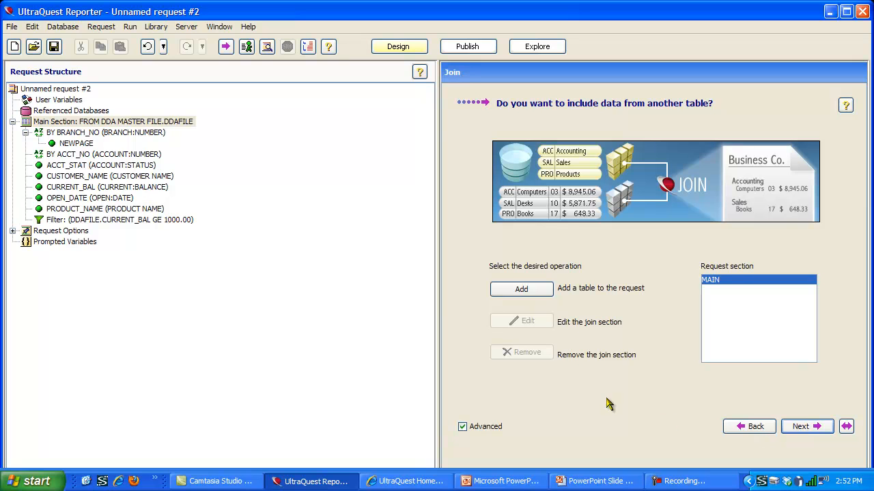
Step: Give CURRENT_BAL a subtotal per branch plus a grand total
left_click(805, 426)
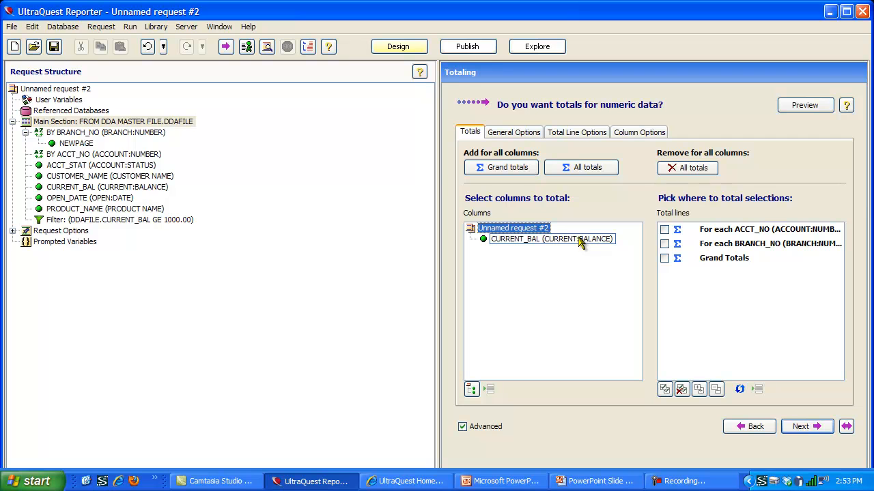
left_click(551, 239)
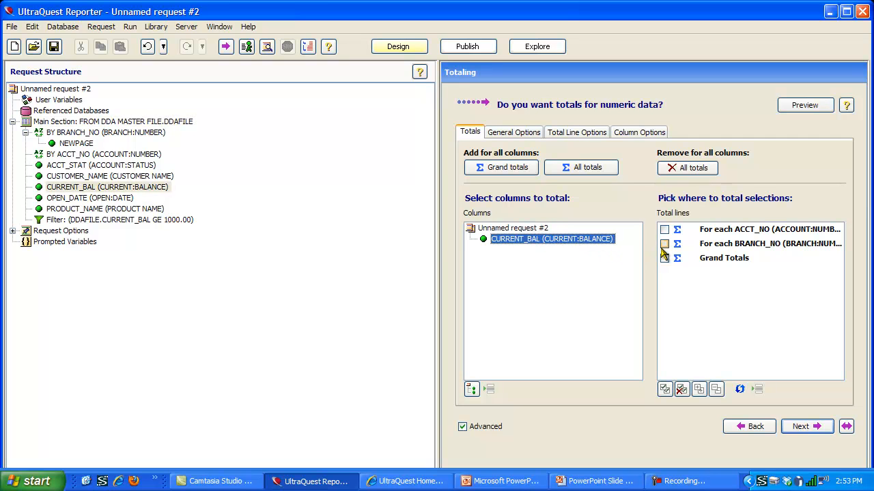
left_click(665, 243)
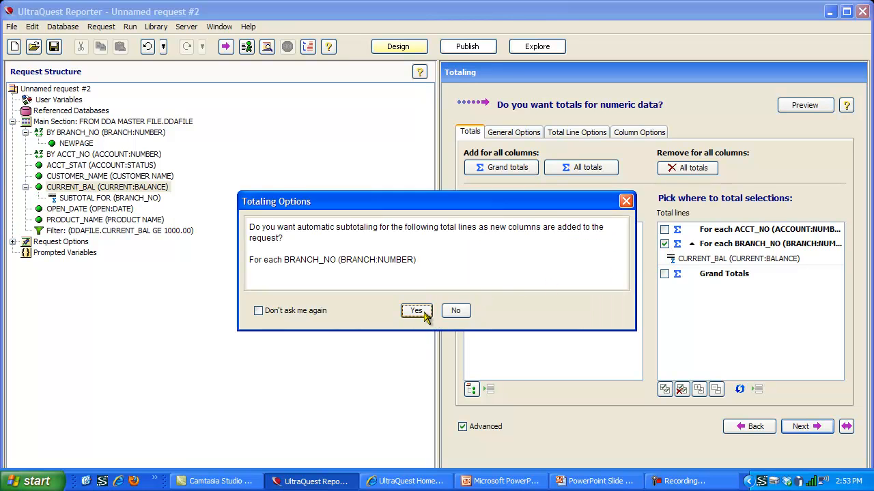
left_click(416, 311)
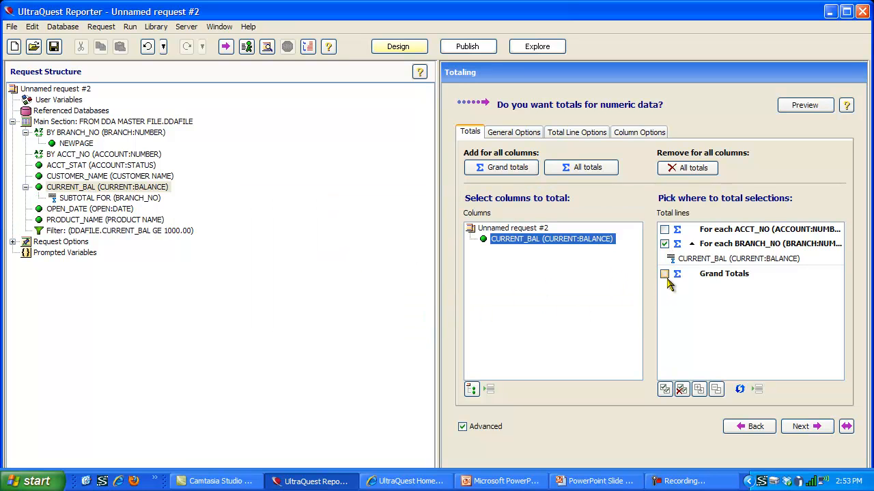
left_click(663, 273)
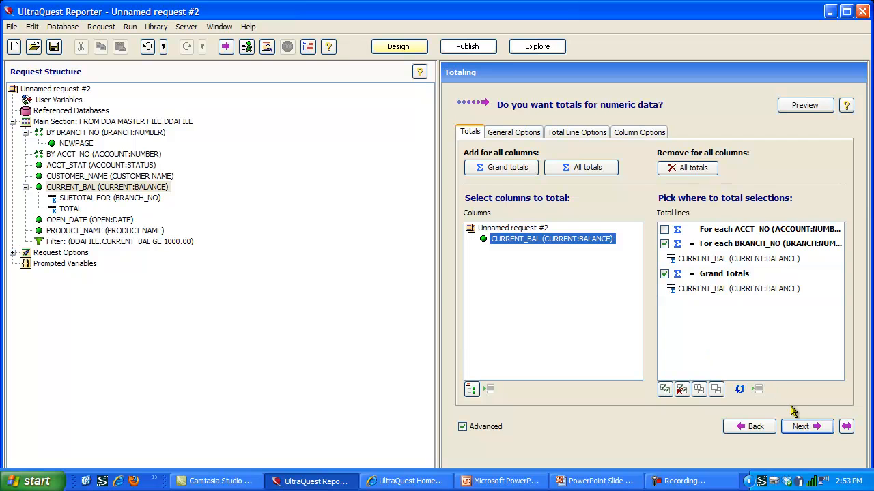
mouse_move(806, 426)
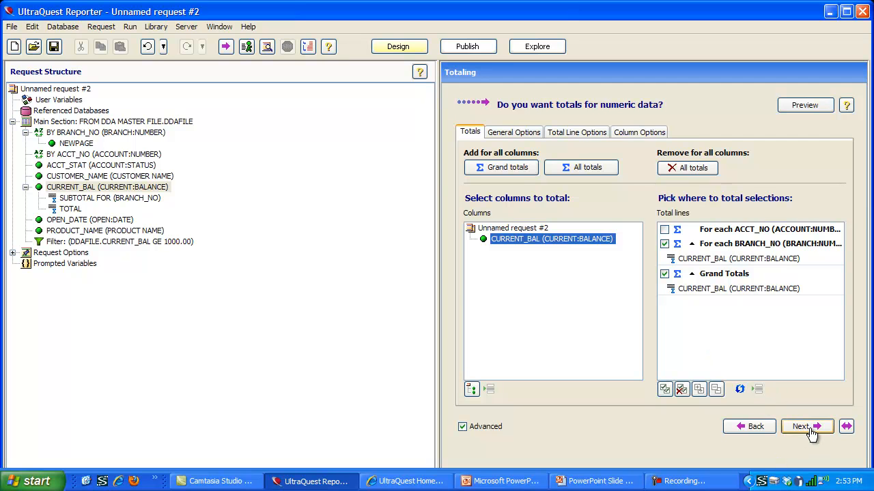
left_click(805, 426)
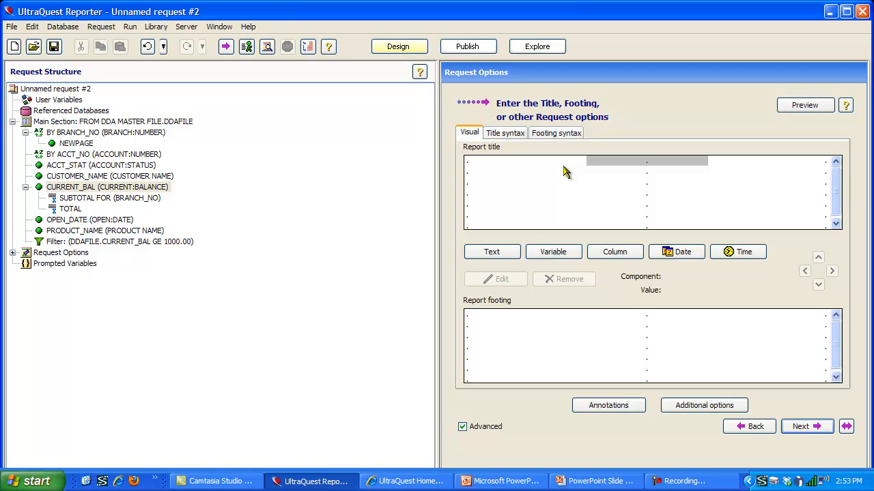
Step: Add the title line SBS NATIONAL BANK, NA
left_click(491, 252)
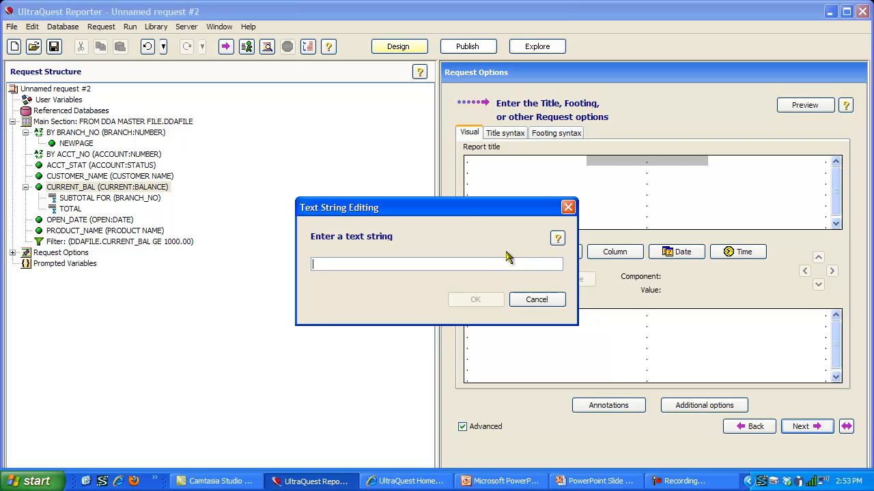
type("SBS NATIONA")
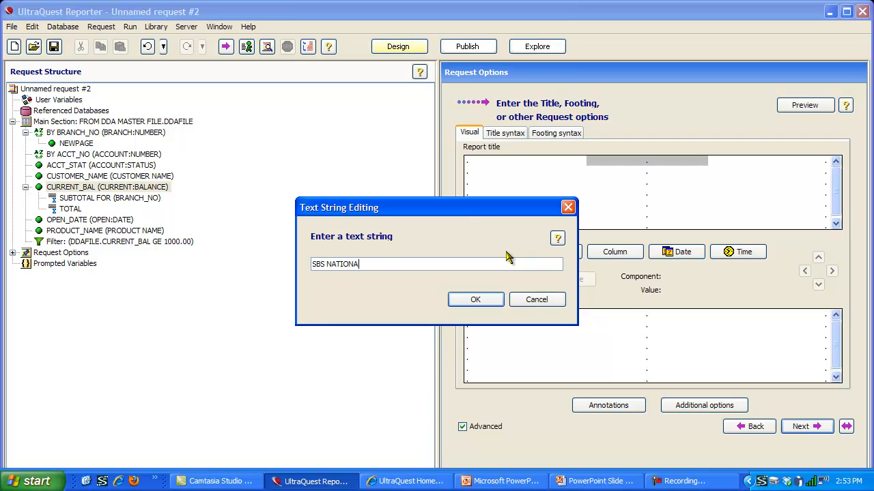
type("L BANK, NA")
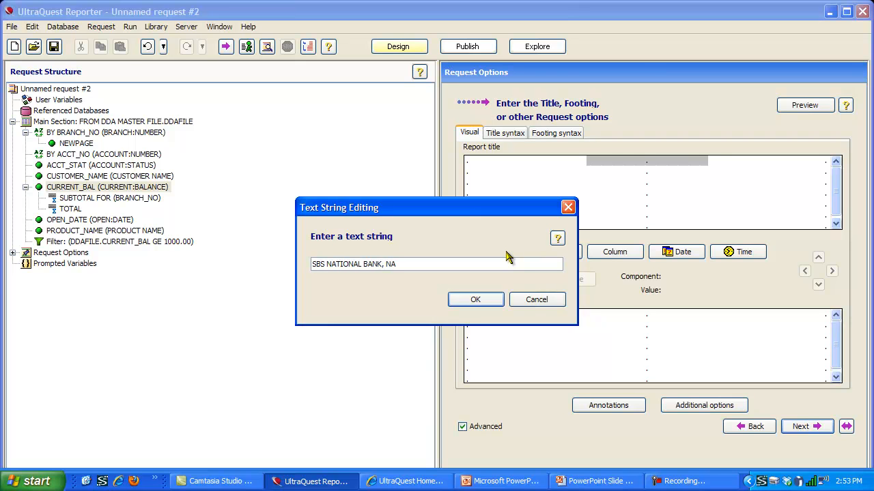
left_click(475, 299)
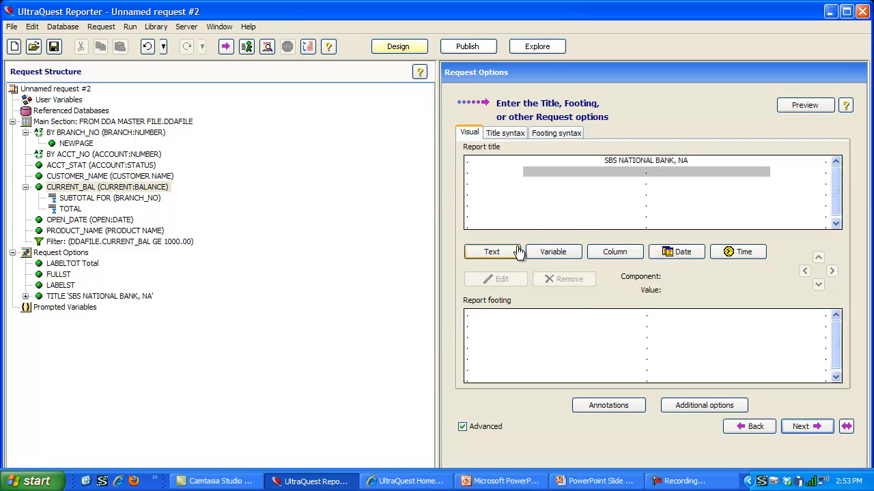
Step: Add the title line LIST OF ACCOUNTS OVER $1,000 with the date on the left
left_click(491, 251)
type("LIST OF ACCOUNT")
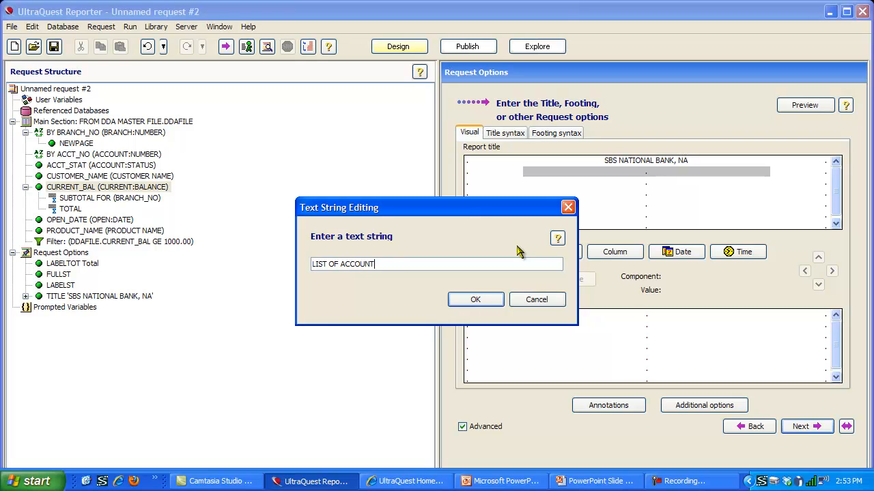
type("S OVER $")
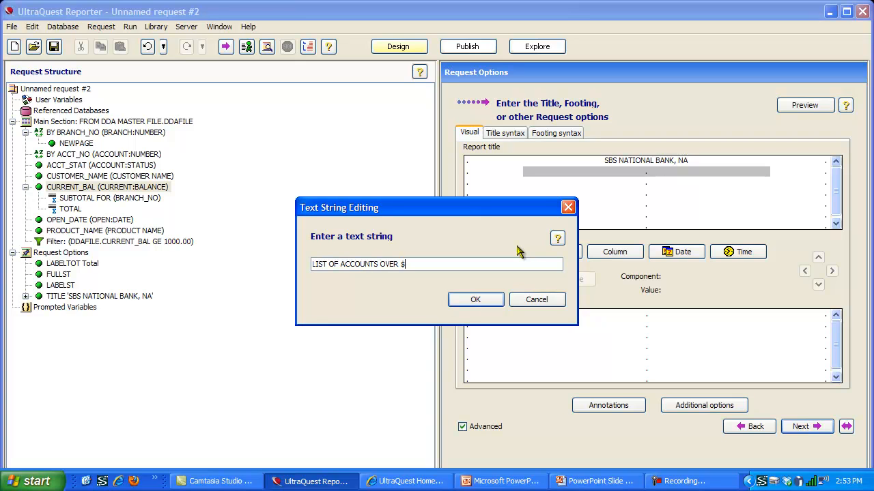
type("1,000")
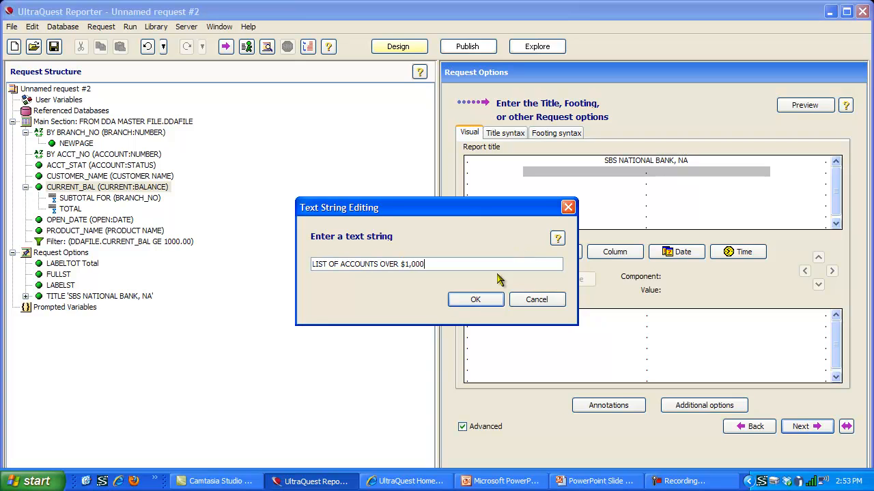
left_click(475, 299)
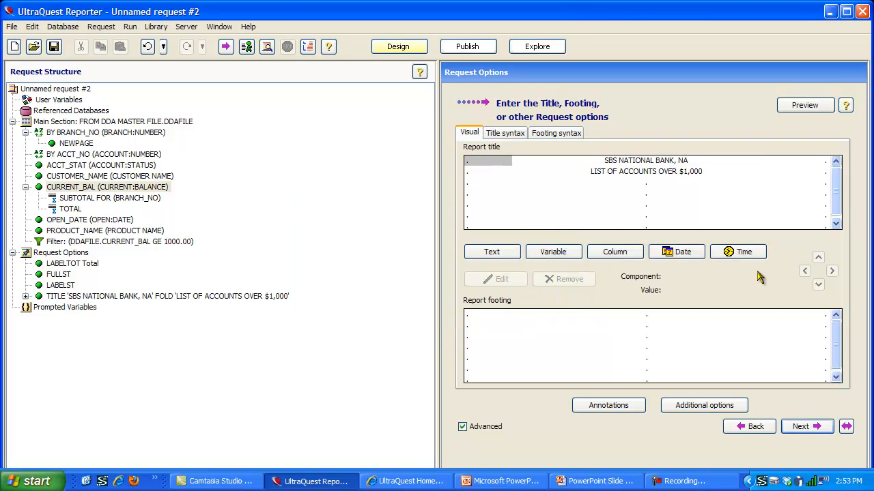
left_click(676, 251)
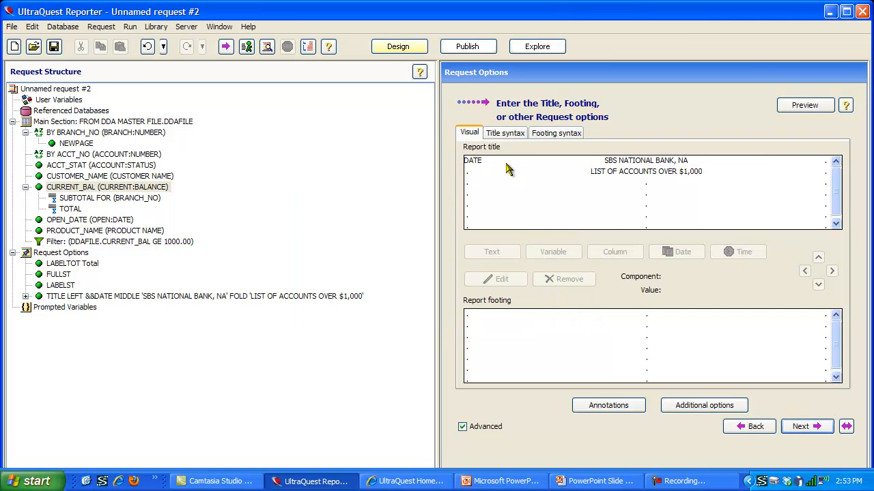
mouse_move(449, 341)
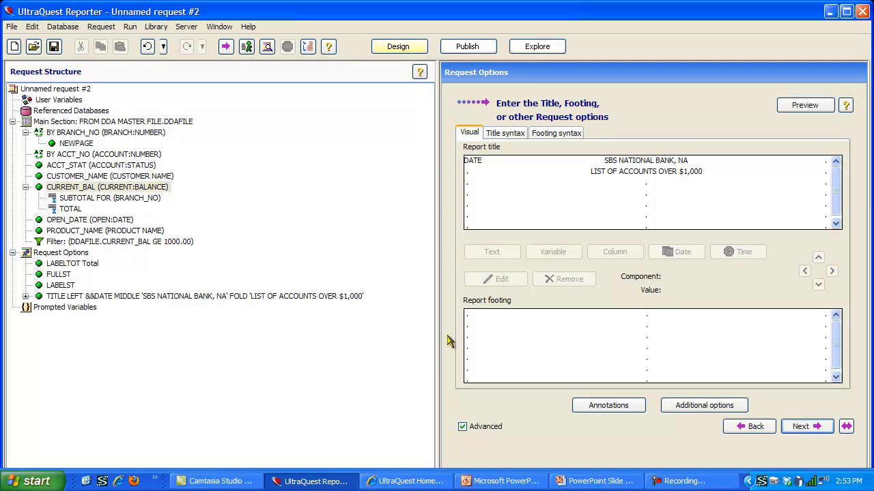
mouse_move(781, 391)
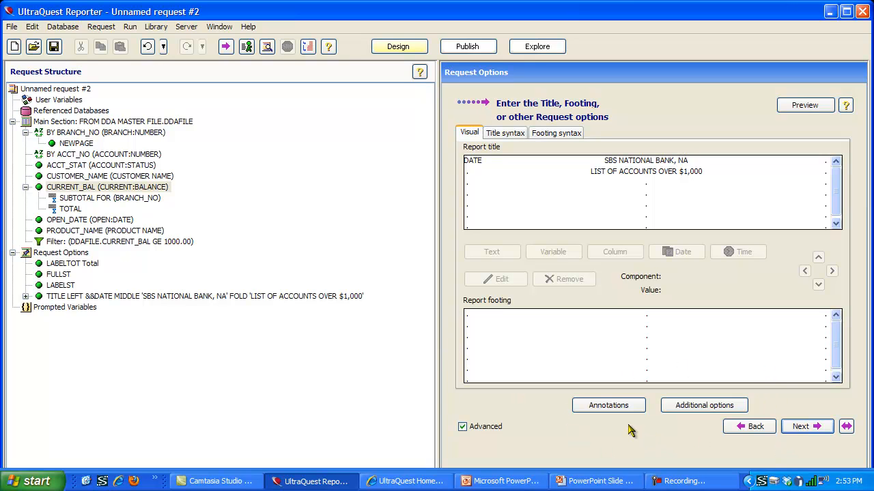
mouse_move(703, 423)
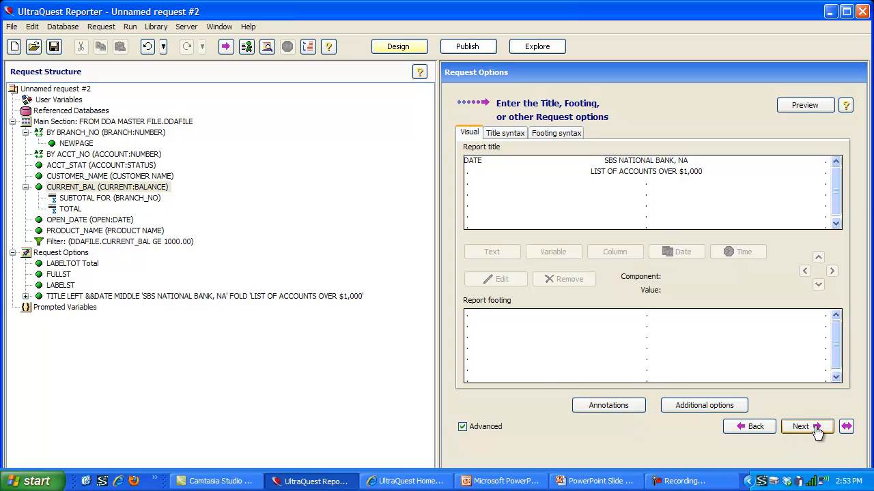
left_click(807, 426)
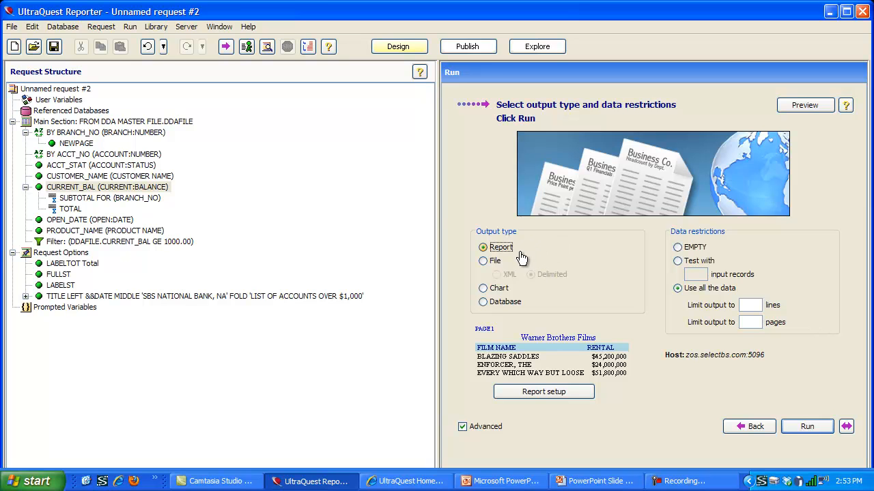
Step: Keep Report output and set report setup to Formatted with PDF document output
left_click(483, 261)
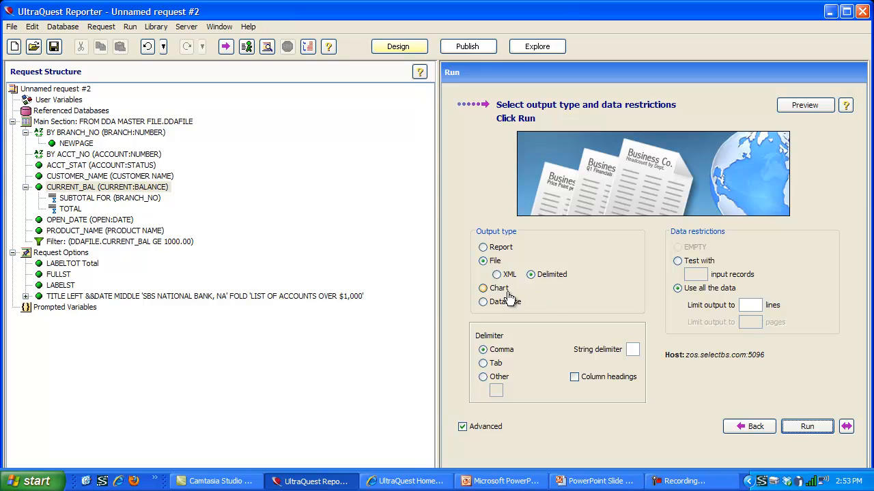
left_click(483, 302)
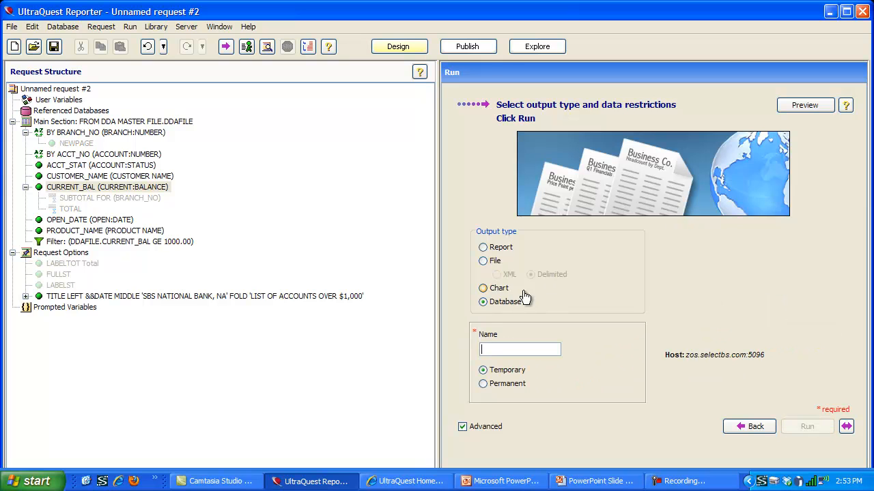
left_click(483, 247)
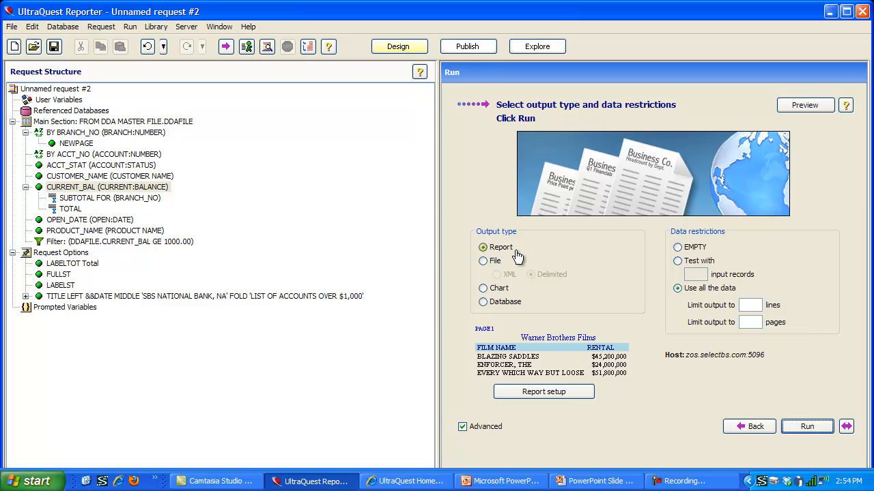
left_click(483, 247)
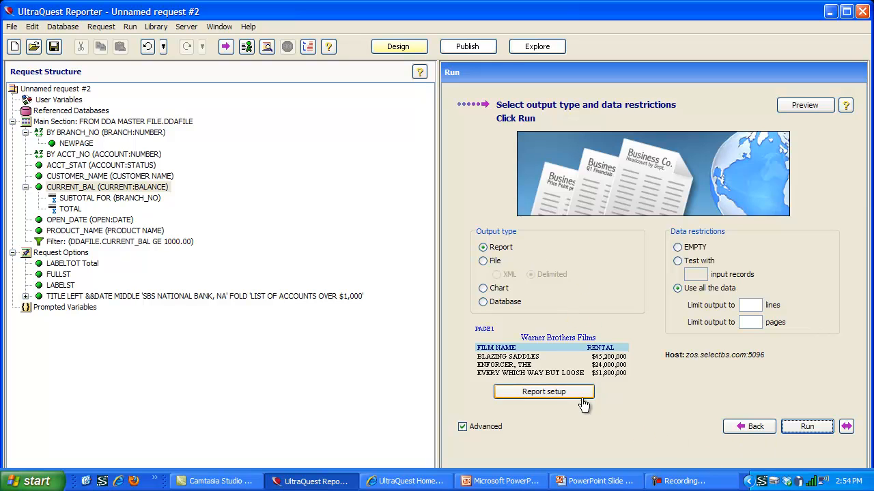
left_click(543, 390)
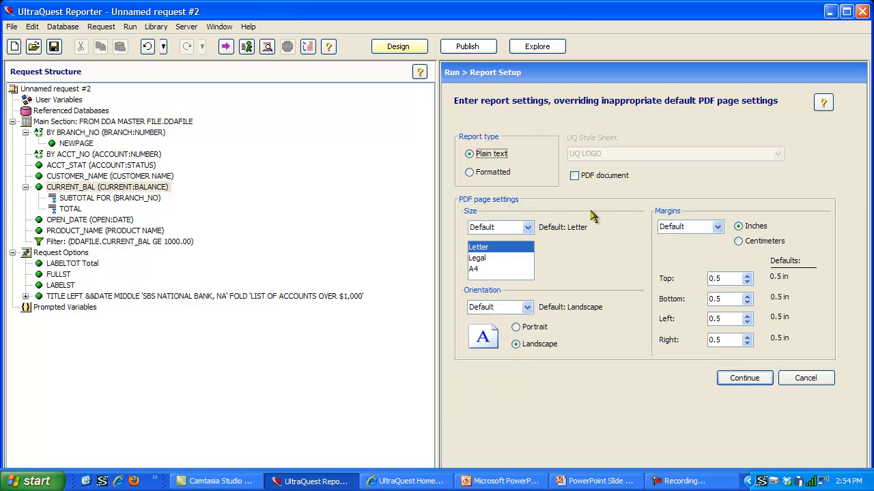
left_click(469, 172)
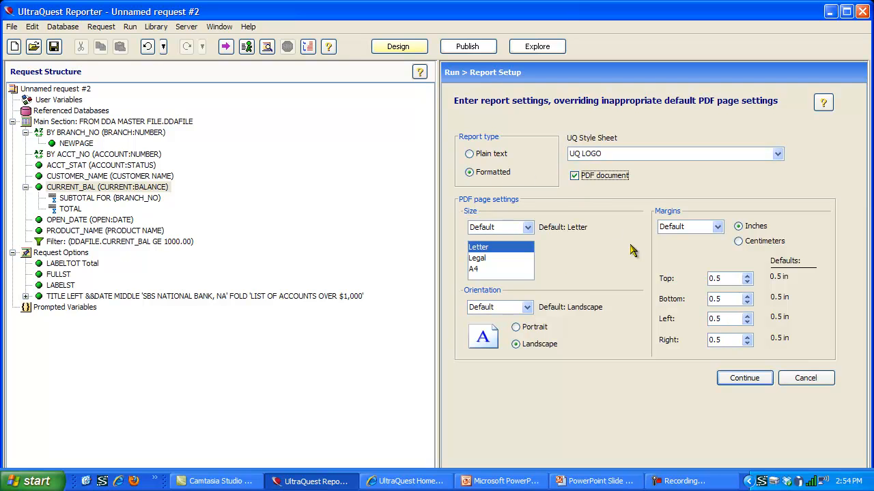
mouse_move(598, 270)
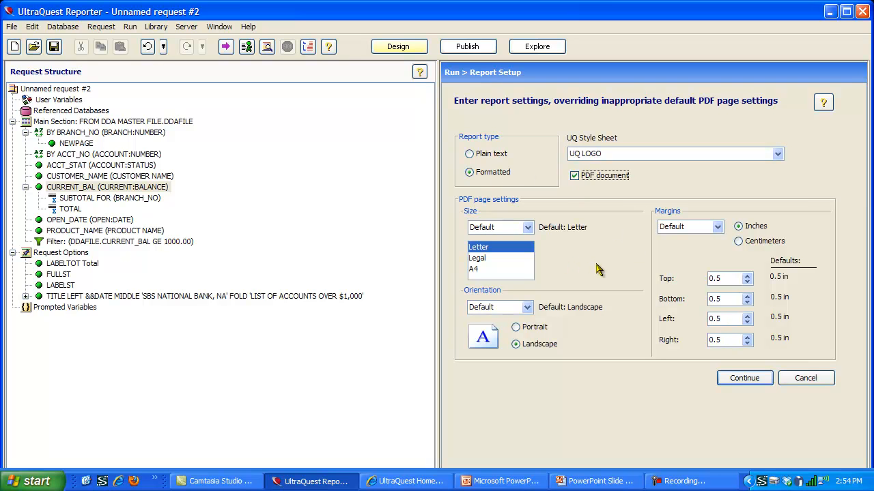
mouse_move(628, 199)
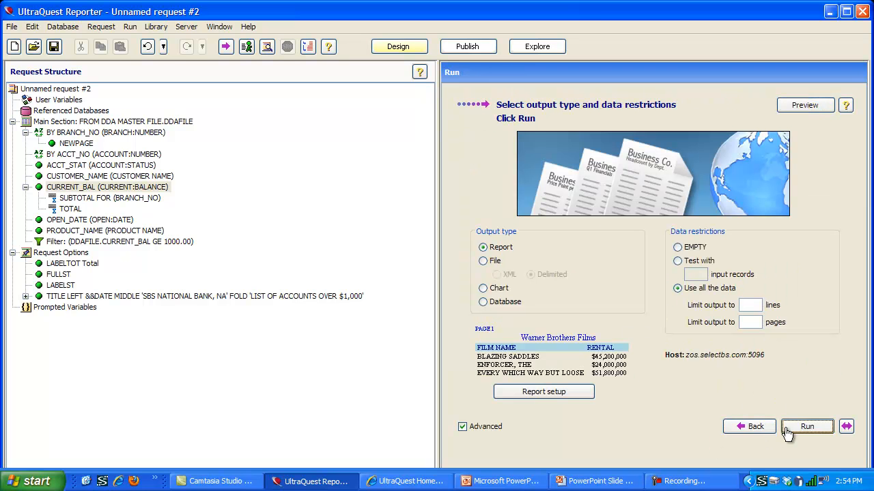
Step: Set Destination to Hold and Run time to Batch for the run, and start scheduling it
left_click(806, 426)
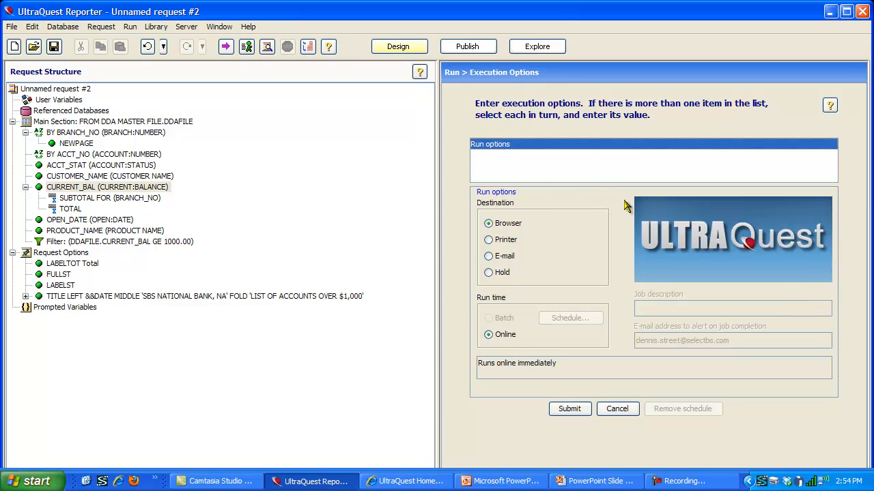
mouse_move(517, 202)
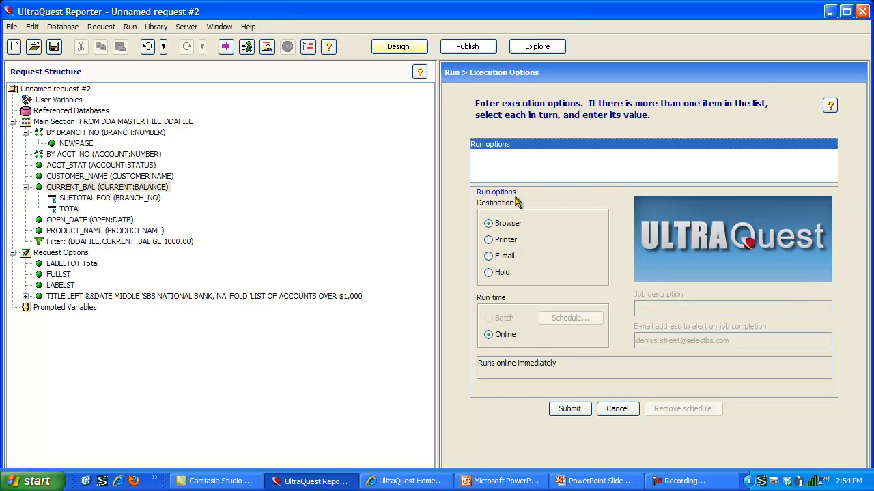
mouse_move(531, 210)
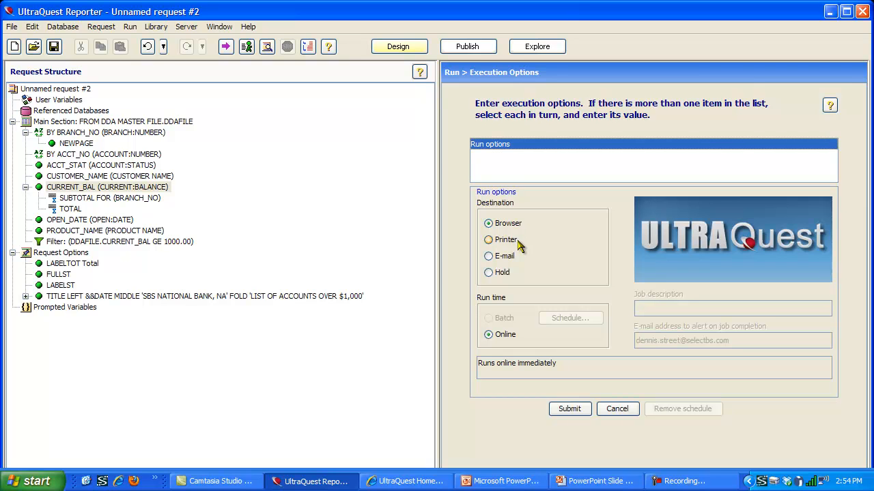
mouse_move(520, 247)
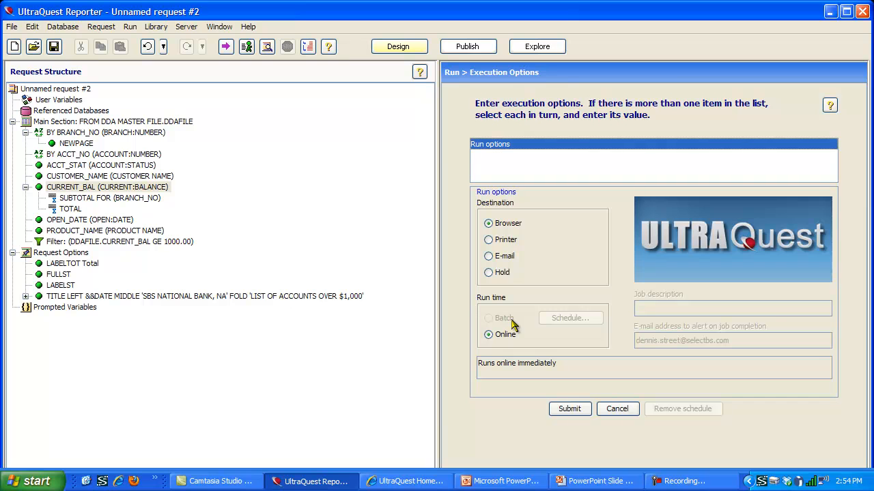
left_click(489, 273)
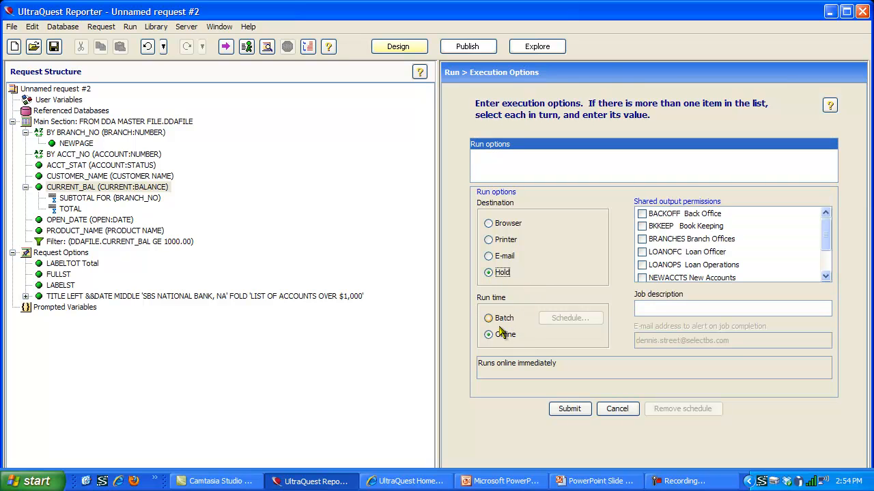
left_click(489, 316)
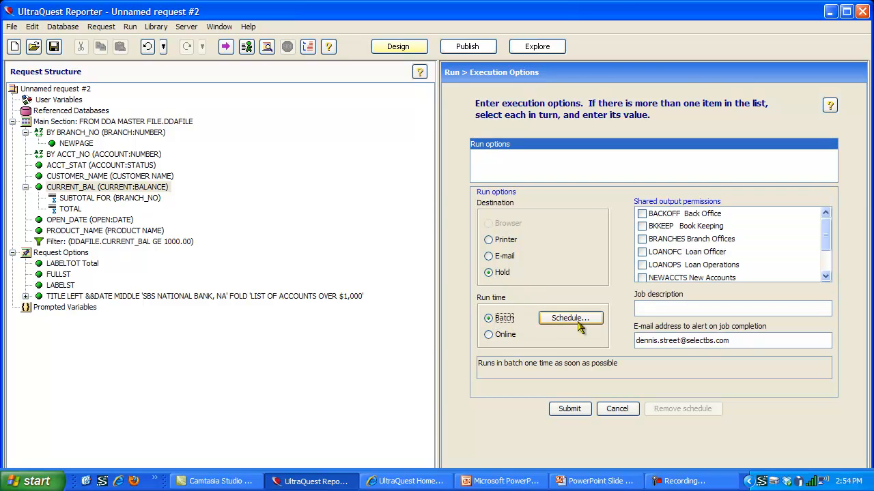
mouse_move(576, 326)
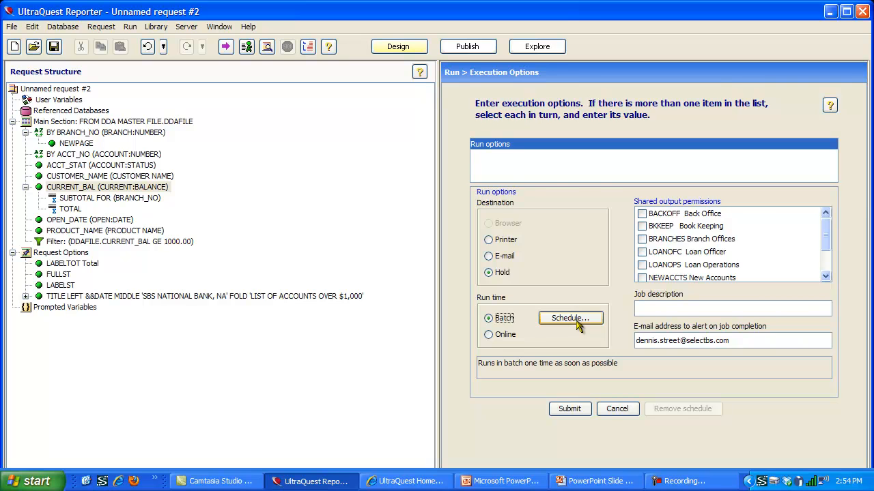
left_click(571, 318)
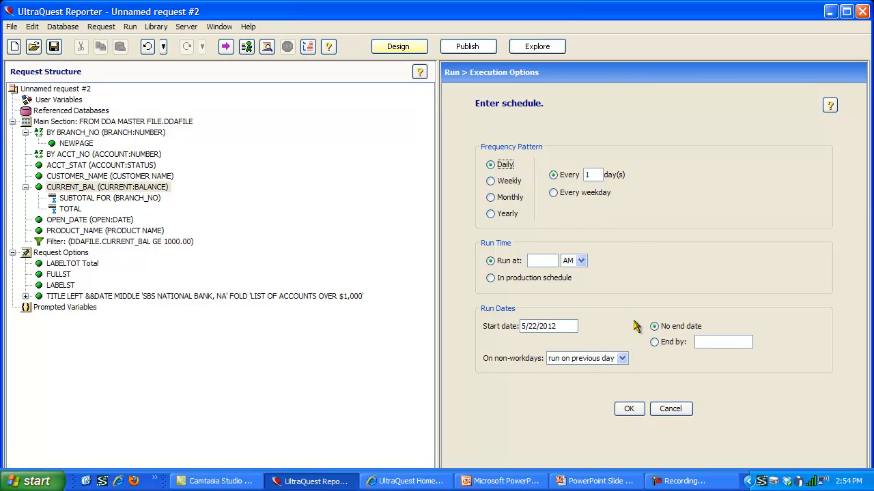
mouse_move(475, 223)
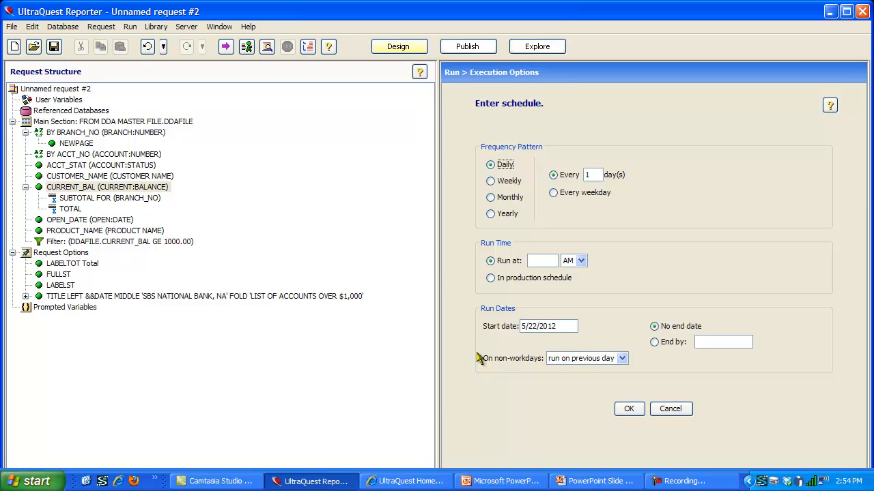
mouse_move(494, 372)
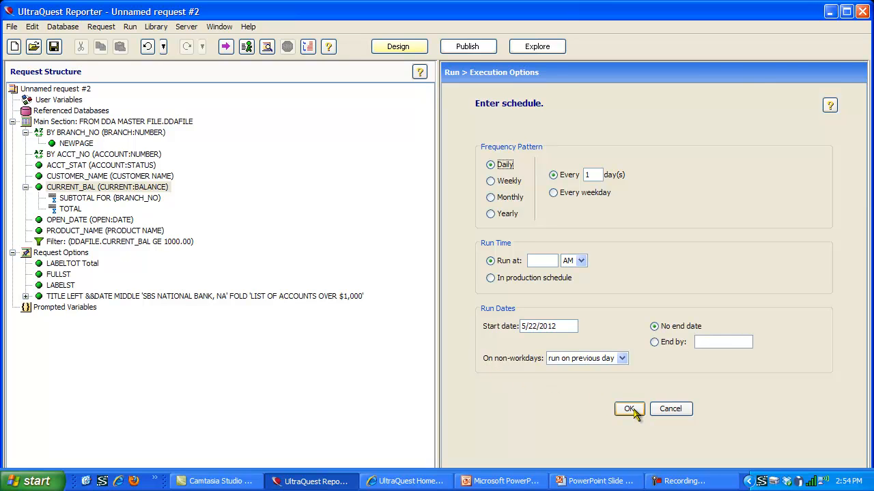
mouse_move(670, 410)
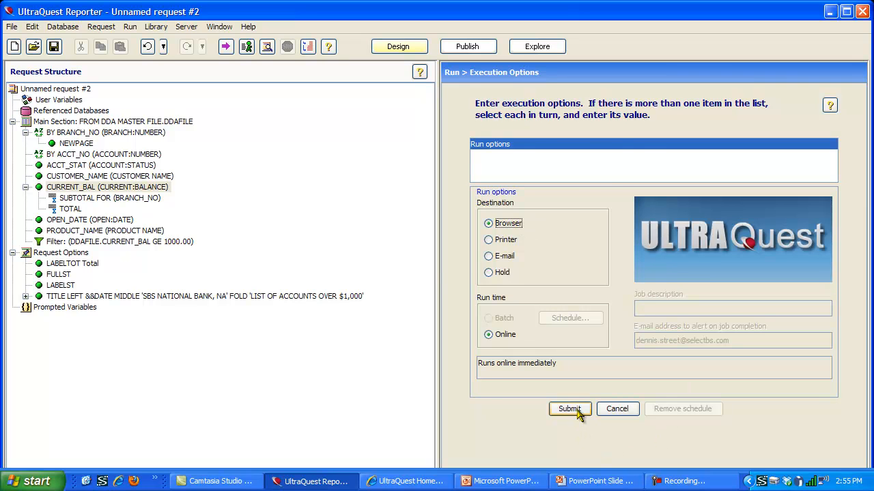
Step: Submit the request to run online with output to the browser
left_click(569, 409)
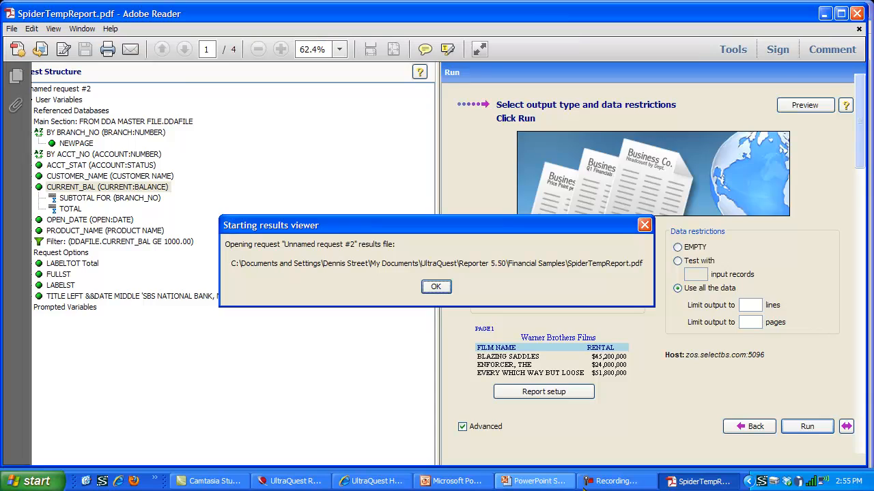
Step: Dismiss the results viewer message to view SpiderTempReport.pdf in Adobe Reader
left_click(435, 286)
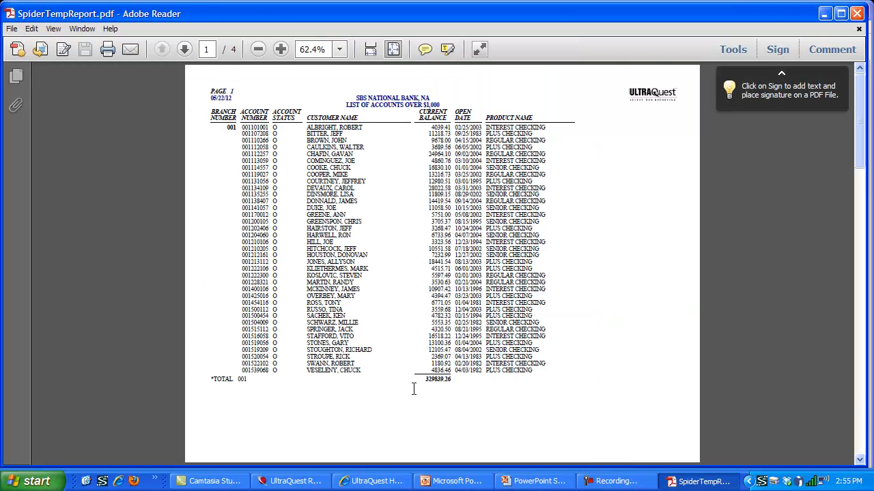
mouse_move(388, 270)
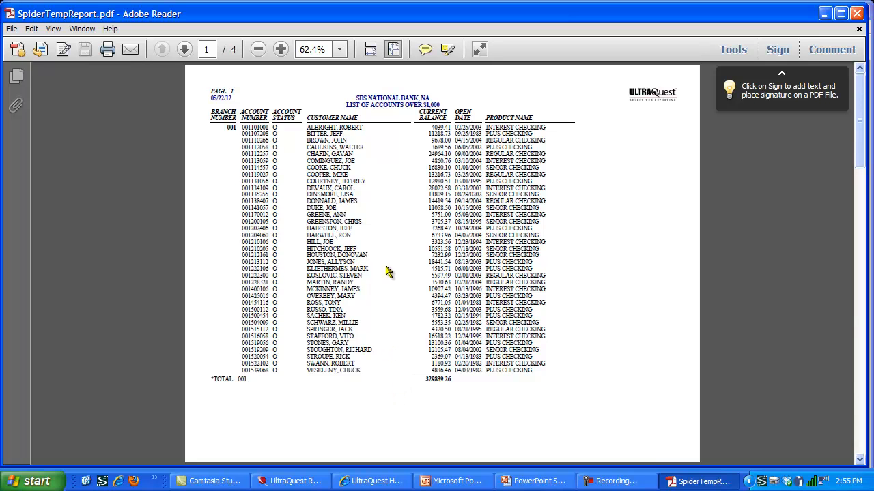
mouse_move(396, 380)
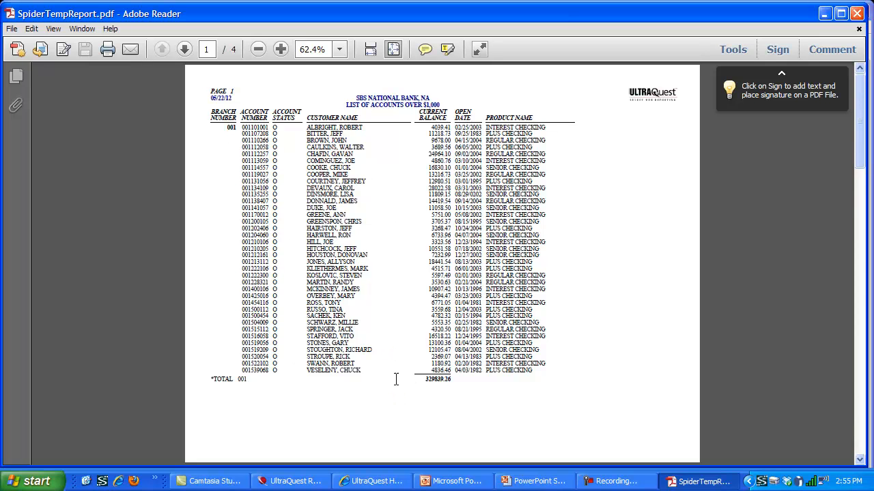
mouse_move(221, 85)
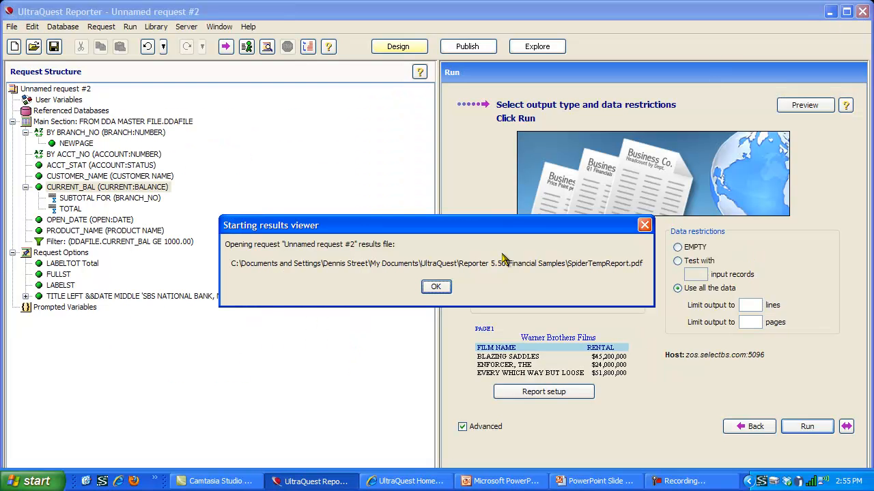
Step: Rerun the request with Output type File > Delimited (Comma), producing SpiderTempReport.csv
left_click(436, 286)
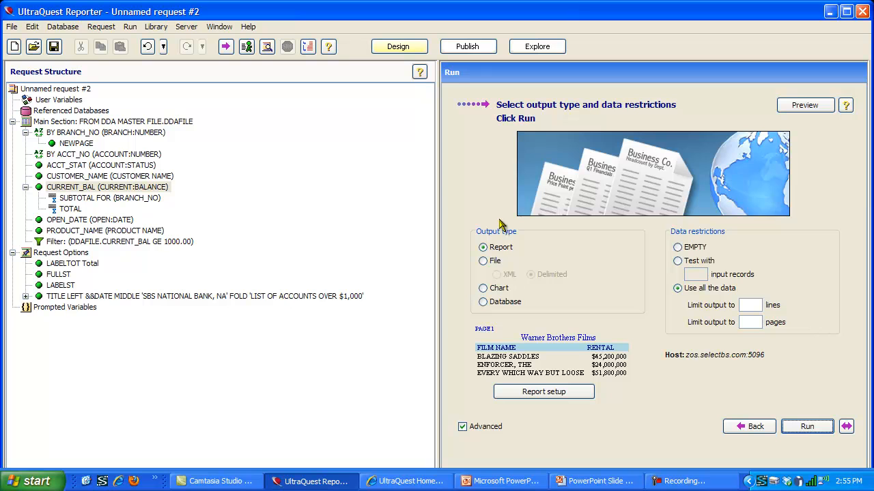
mouse_move(502, 275)
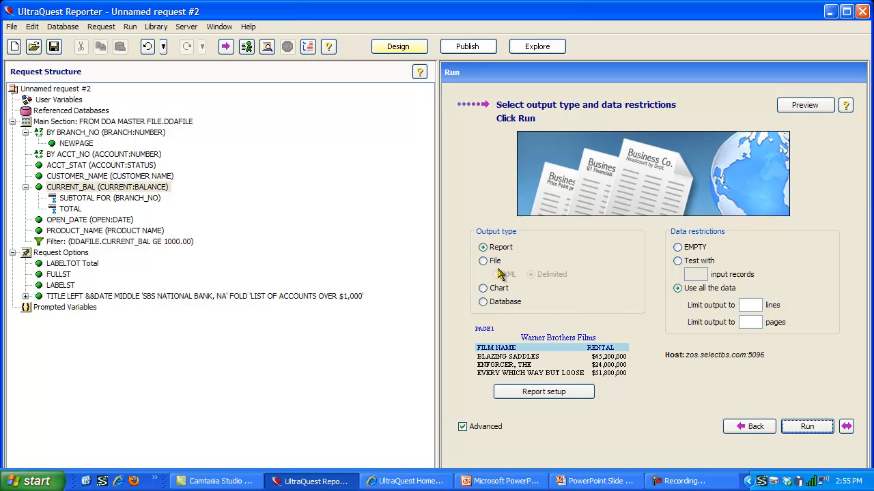
left_click(483, 261)
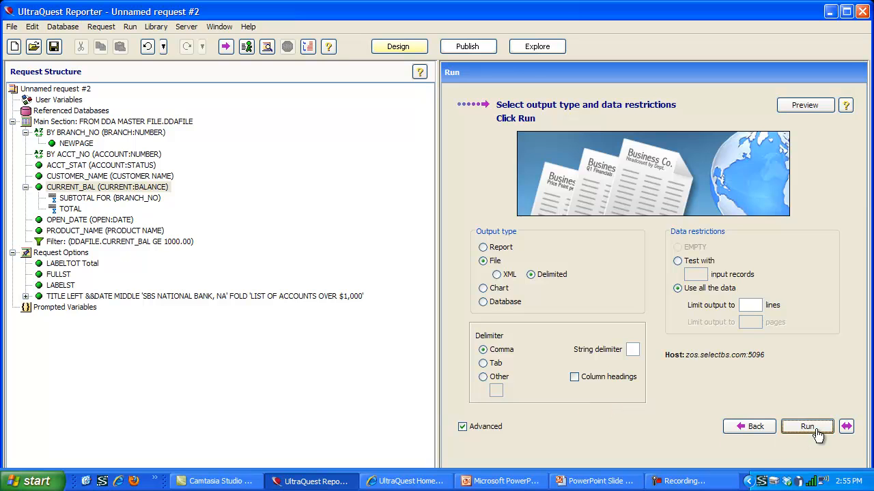
left_click(808, 425)
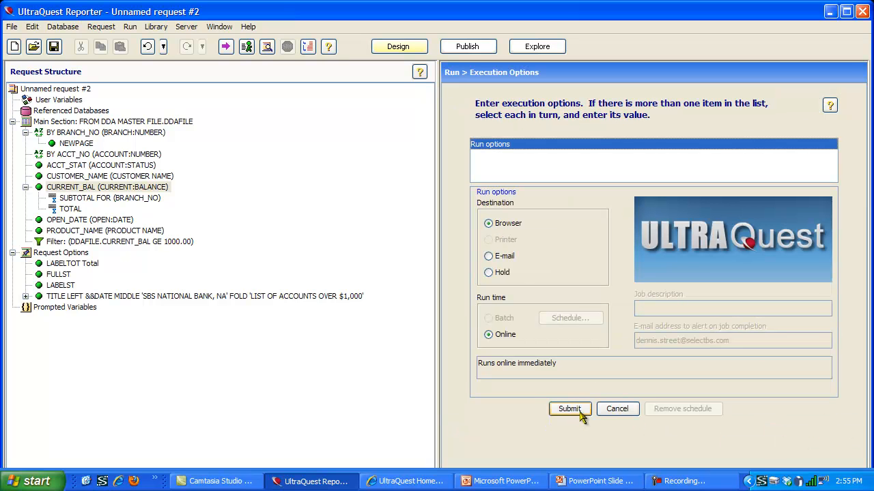
left_click(570, 410)
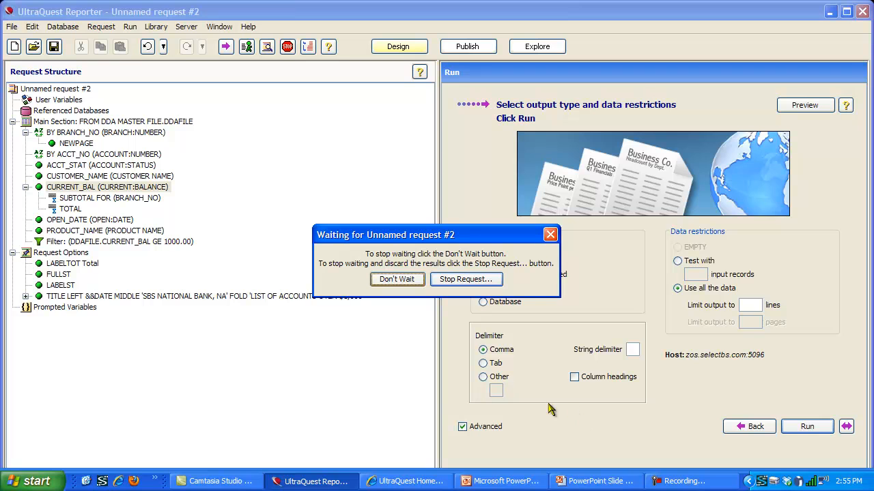
mouse_move(517, 396)
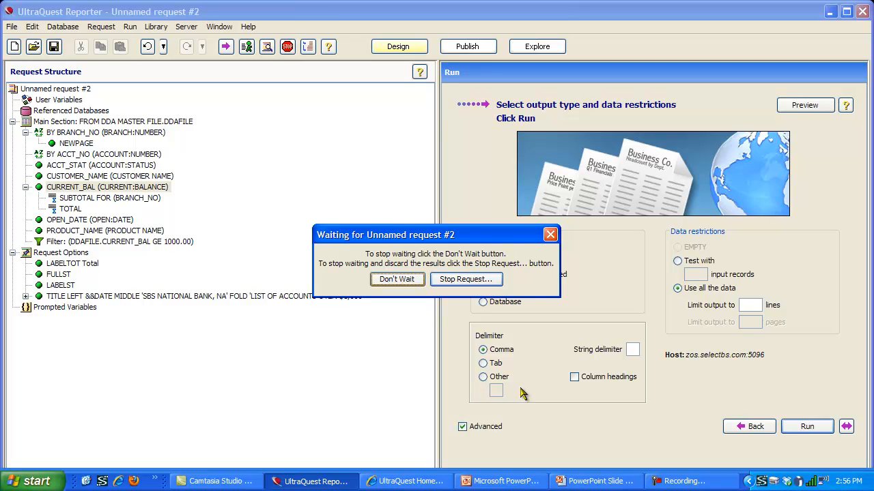
left_click(702, 480)
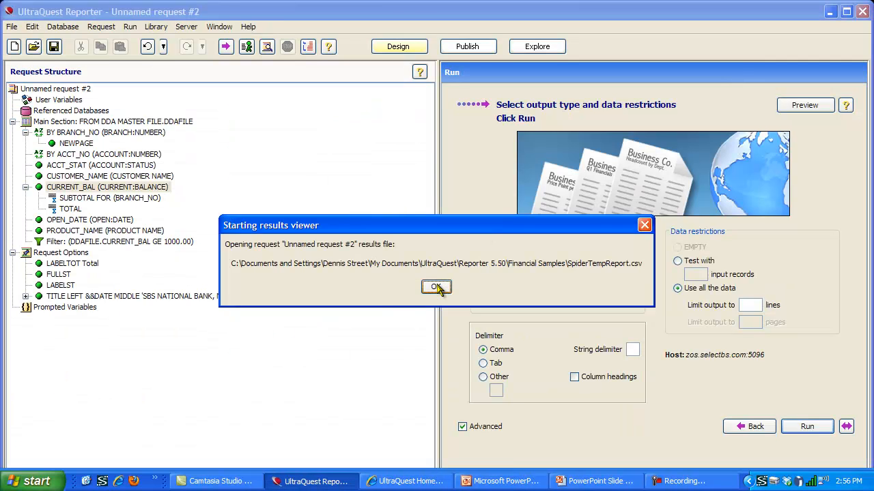
left_click(437, 287)
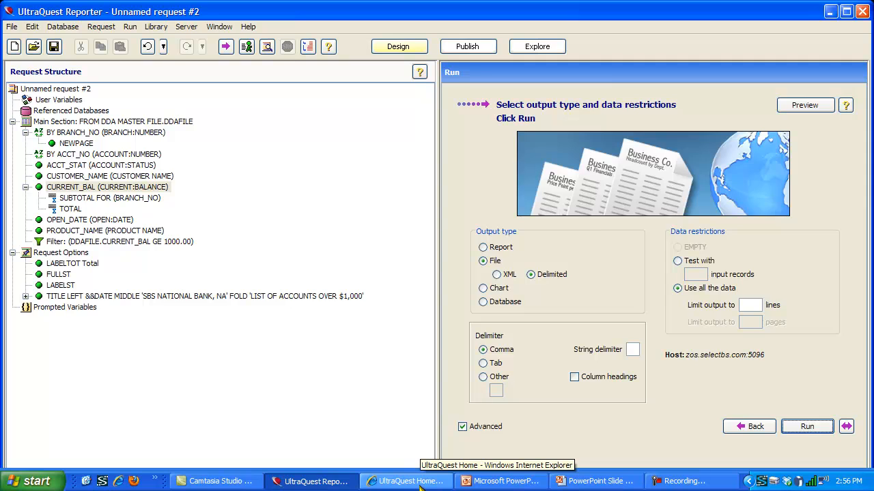
Step: Switch to the UltraQuest Home page in the Internet Explorer window
left_click(405, 481)
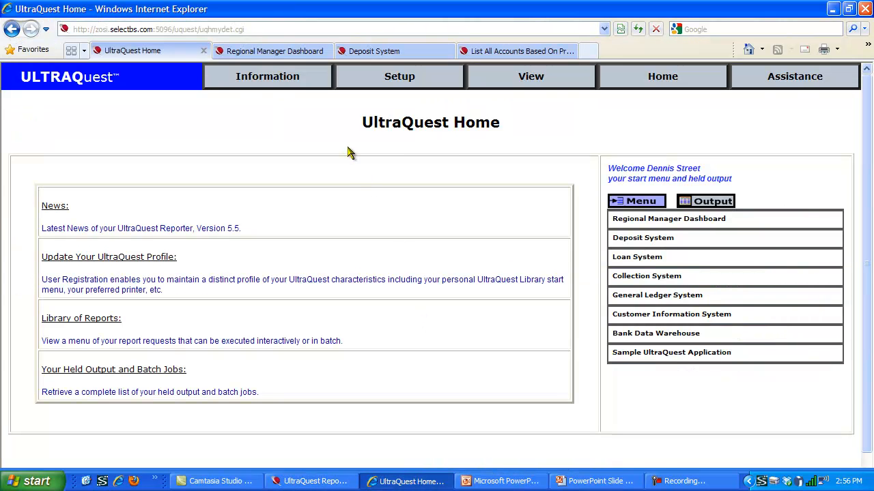
mouse_move(462, 151)
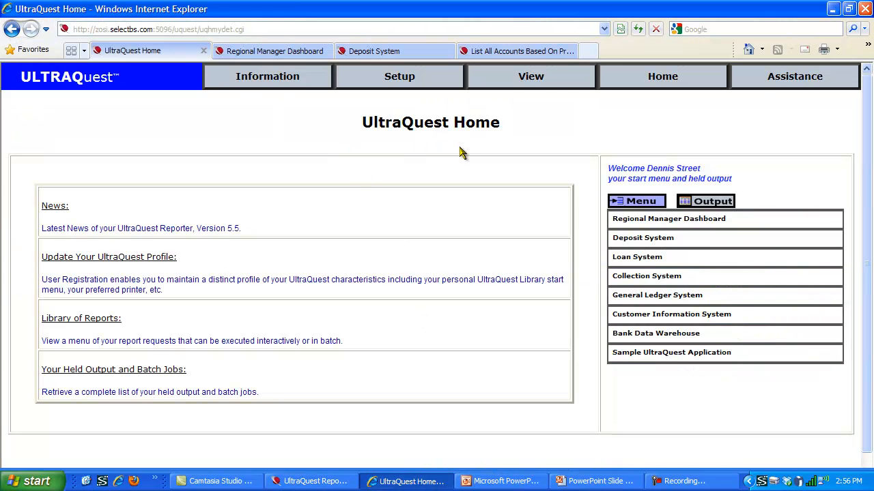
mouse_move(505, 232)
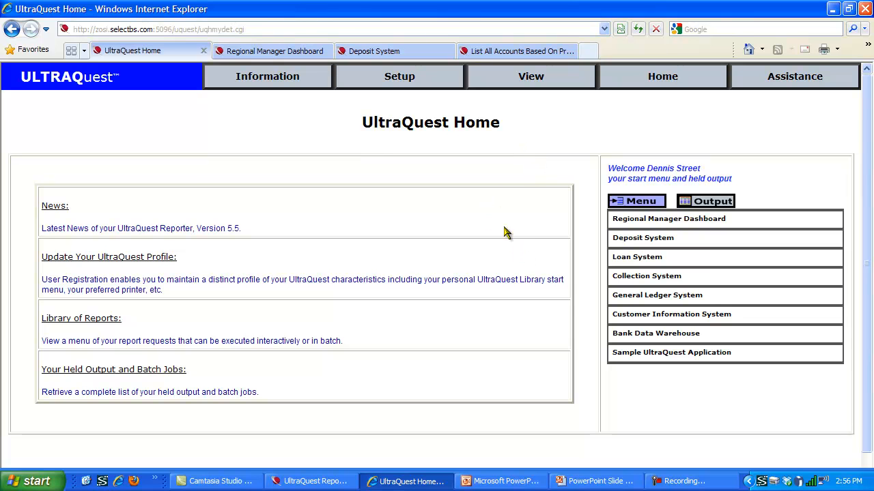
mouse_move(672, 314)
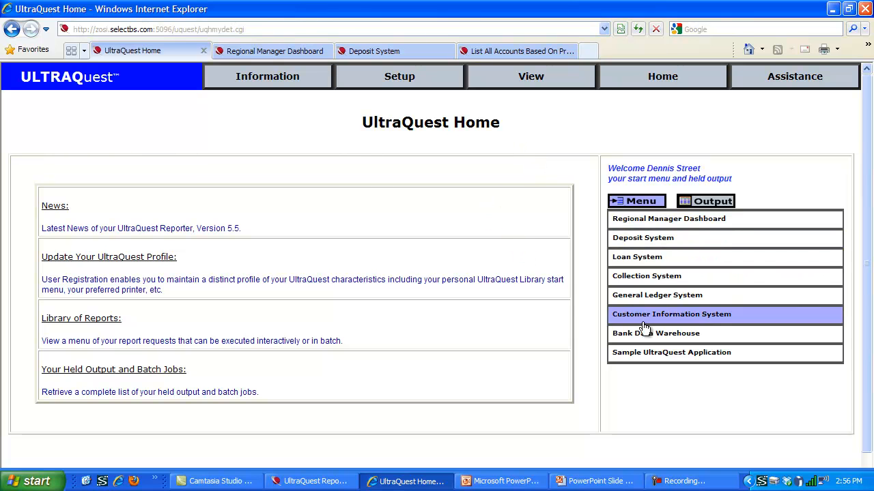
mouse_move(668, 218)
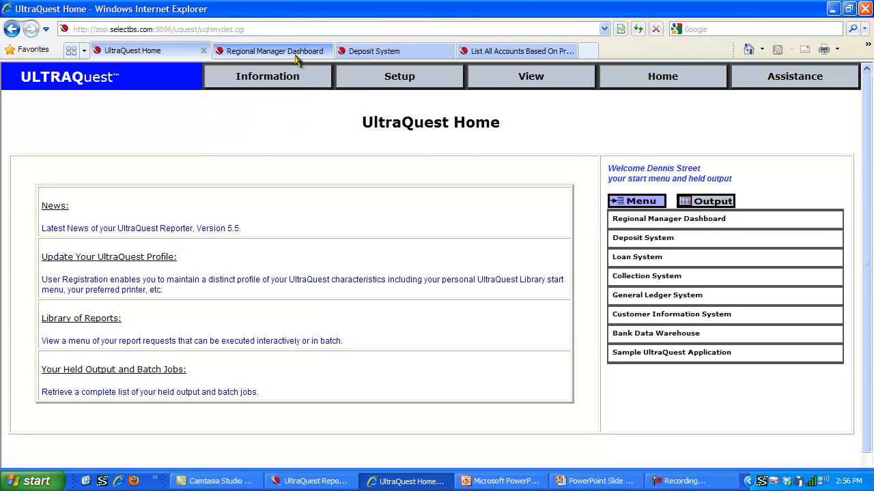
left_click(669, 218)
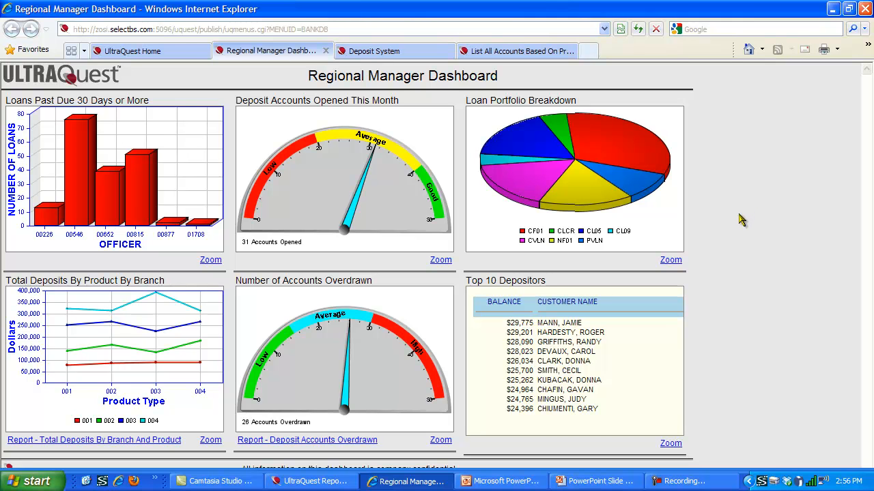
mouse_move(660, 366)
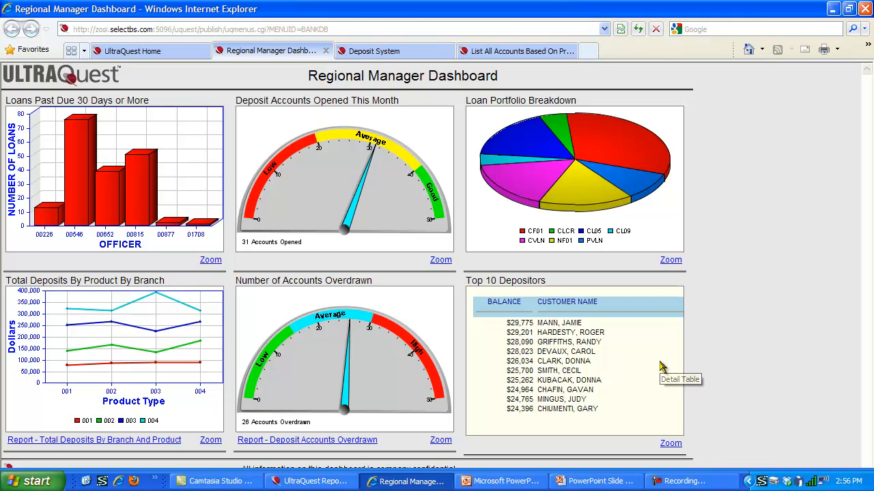
mouse_move(653, 369)
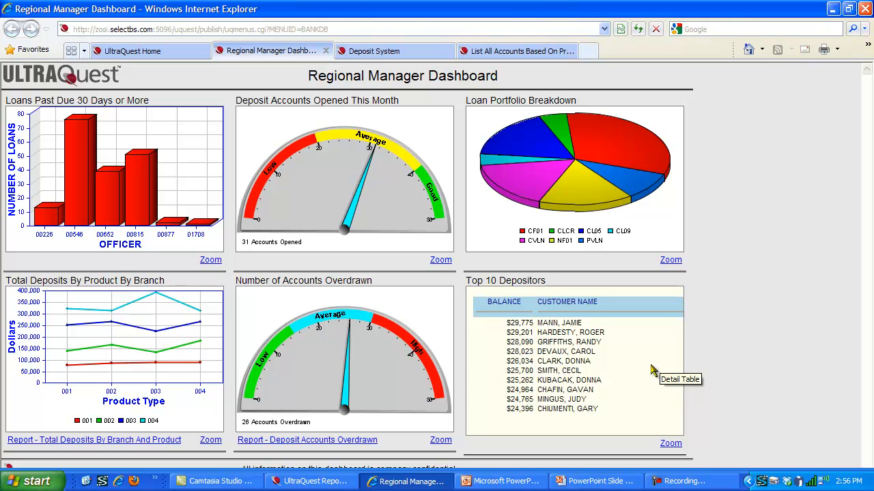
mouse_move(652, 371)
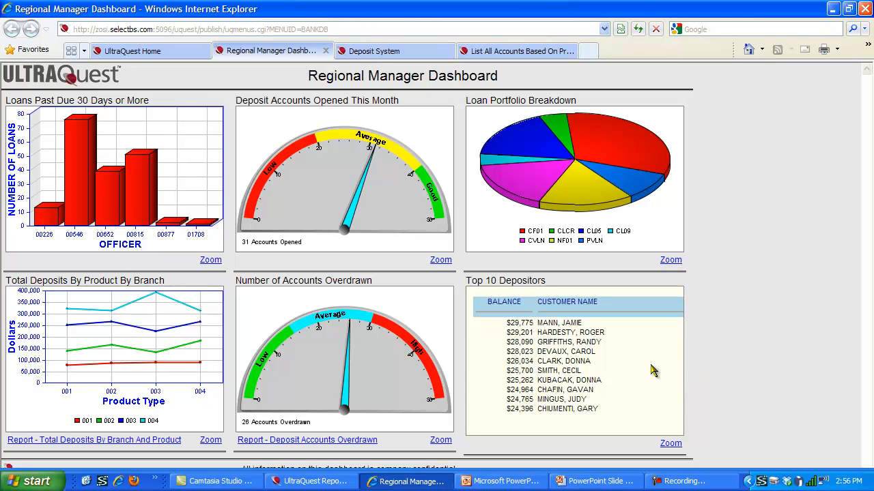
mouse_move(131, 50)
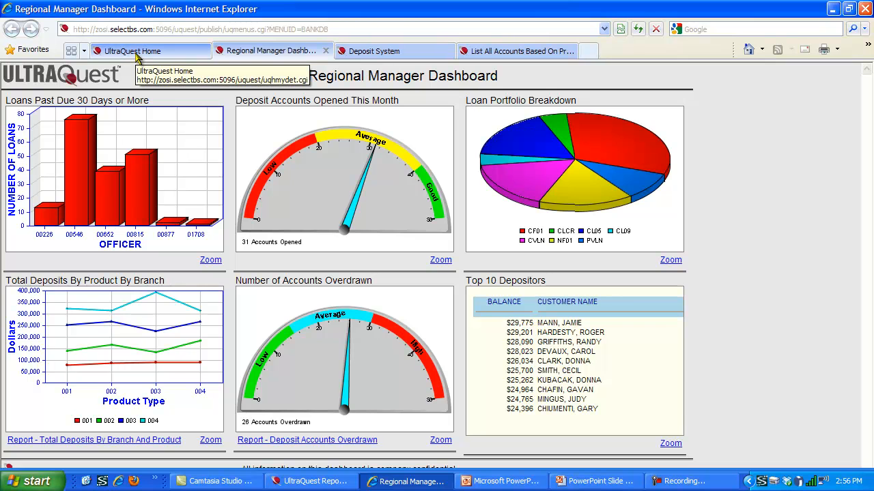
Step: Return to UltraQuest Home and show the Deposit System report menu
left_click(151, 50)
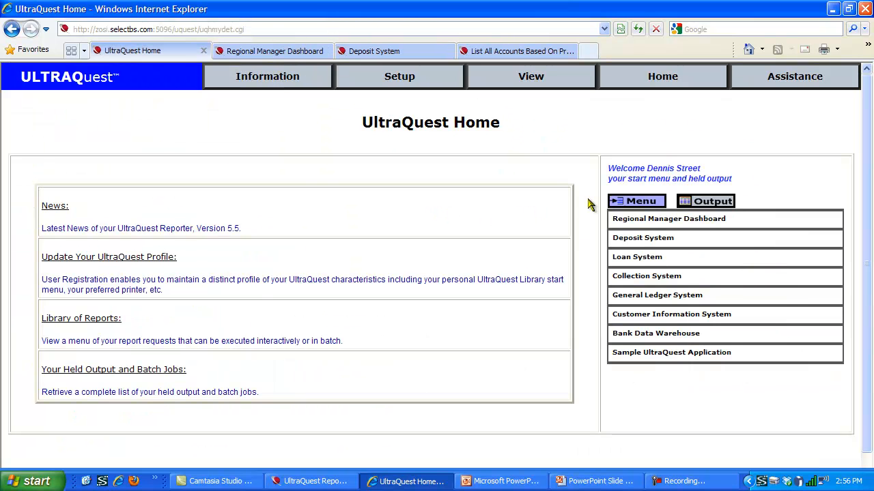
mouse_move(641, 237)
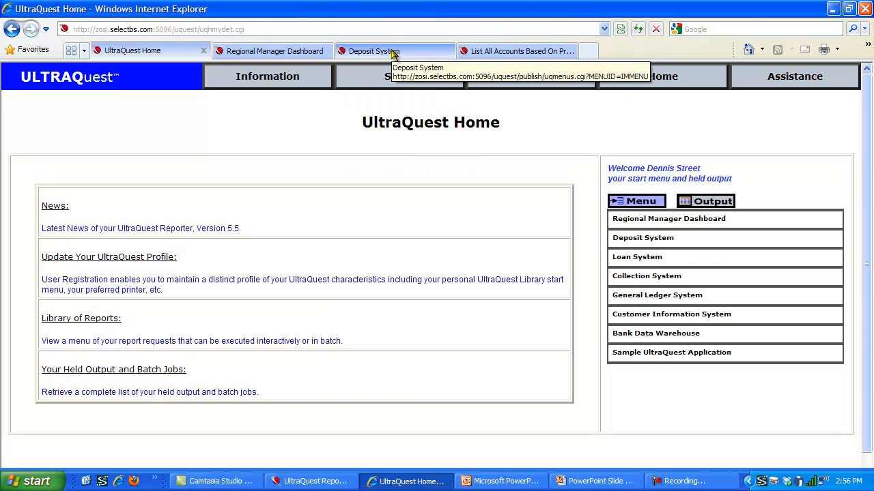
left_click(374, 50)
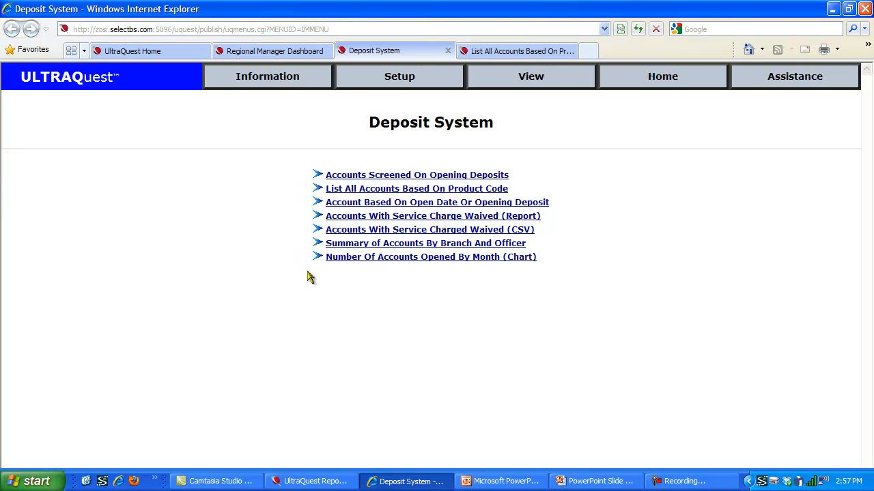
mouse_move(488, 176)
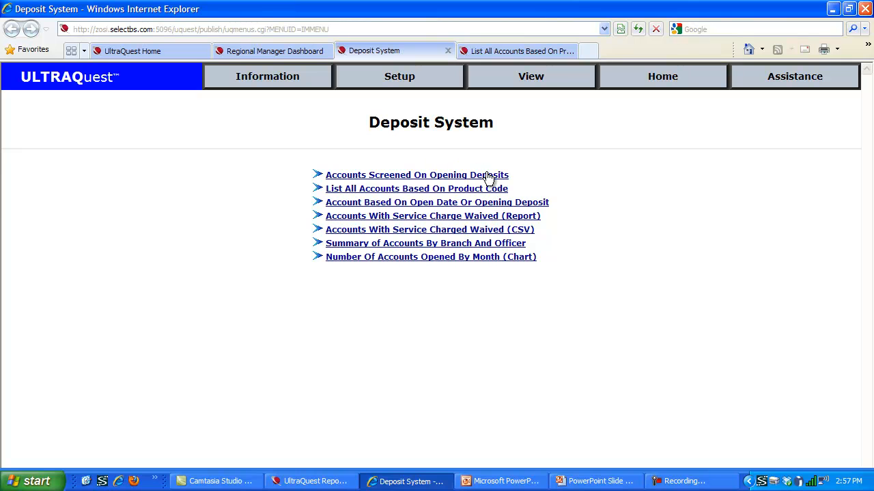
mouse_move(481, 197)
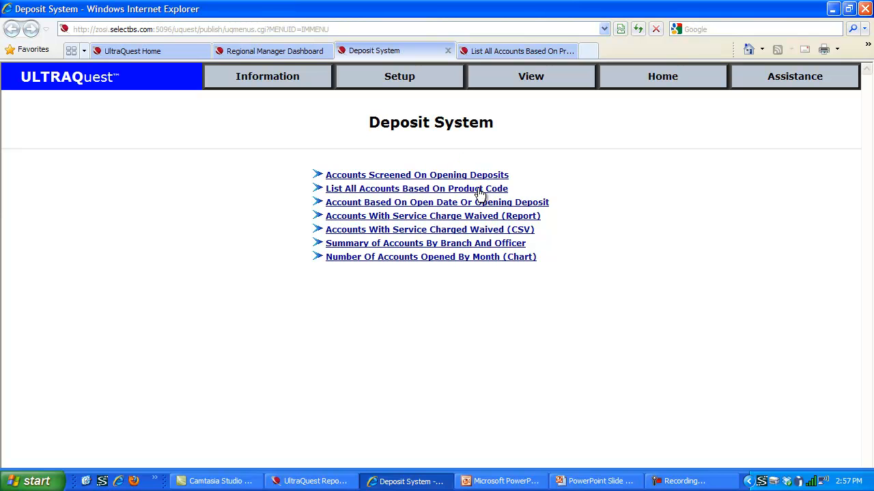
Step: Try Hold, Batch, Online and E-mail for List All Accounts Based On Product Code, ending on Browser output online
left_click(417, 188)
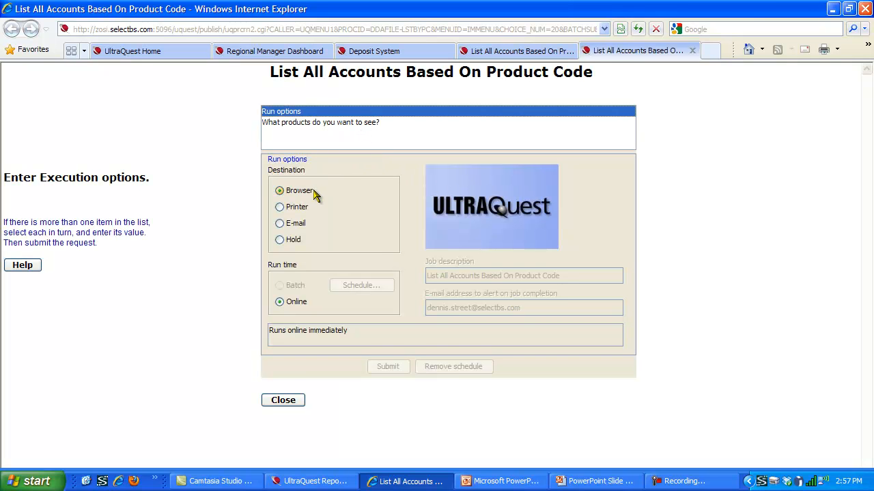
mouse_move(316, 221)
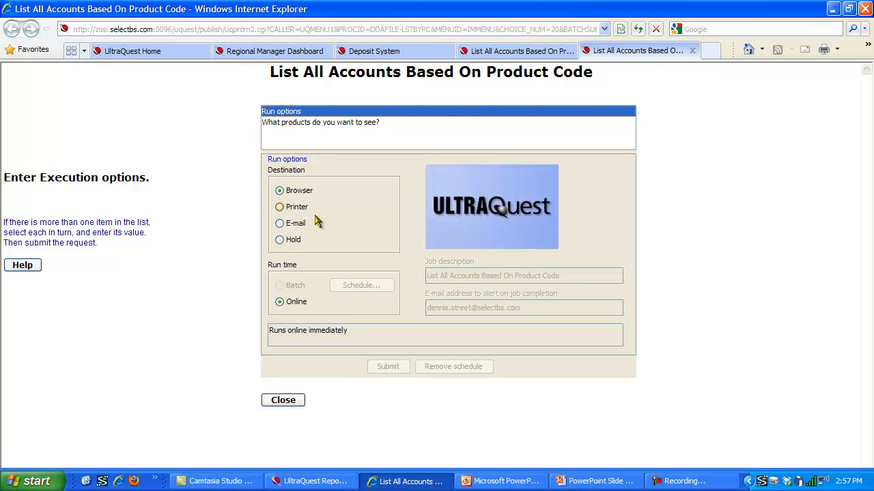
mouse_move(312, 298)
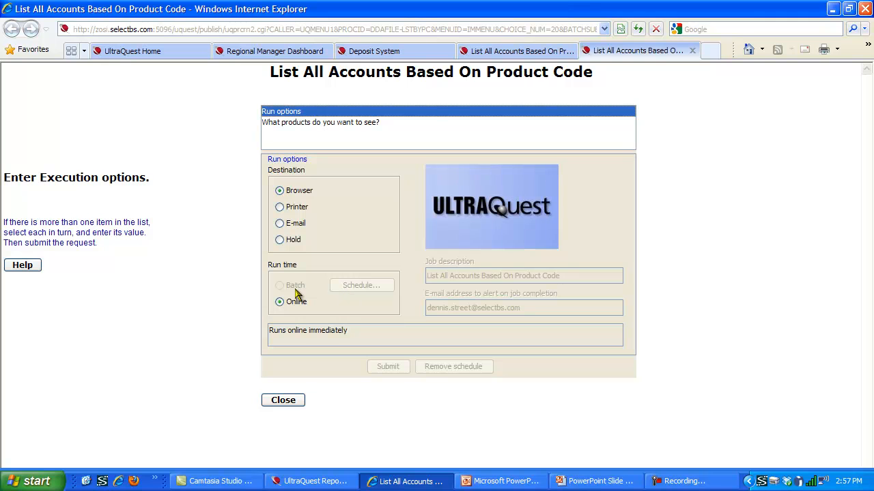
left_click(278, 240)
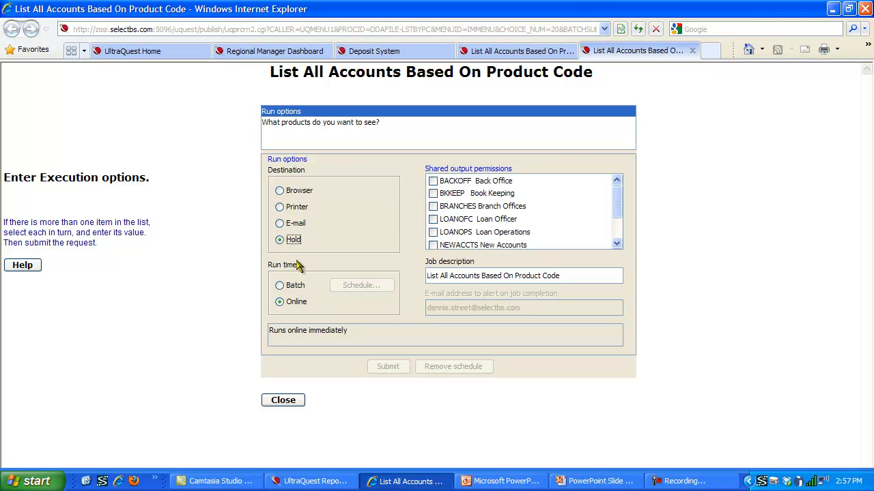
left_click(278, 286)
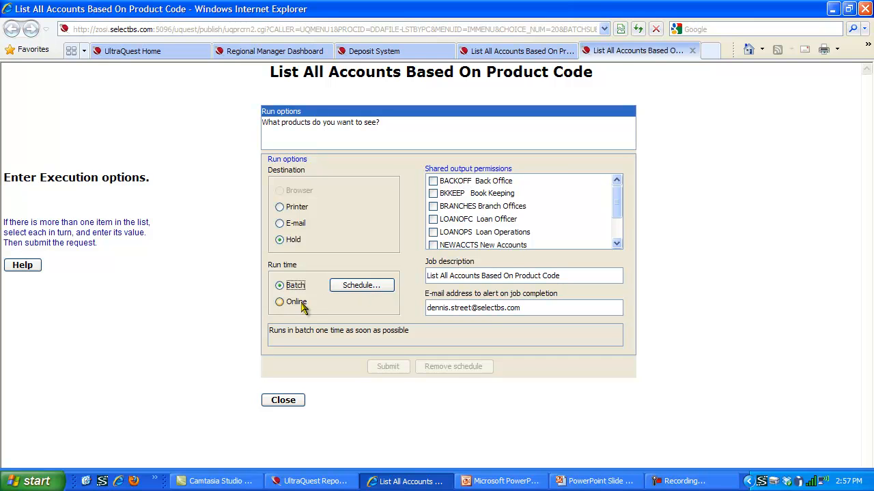
left_click(278, 301)
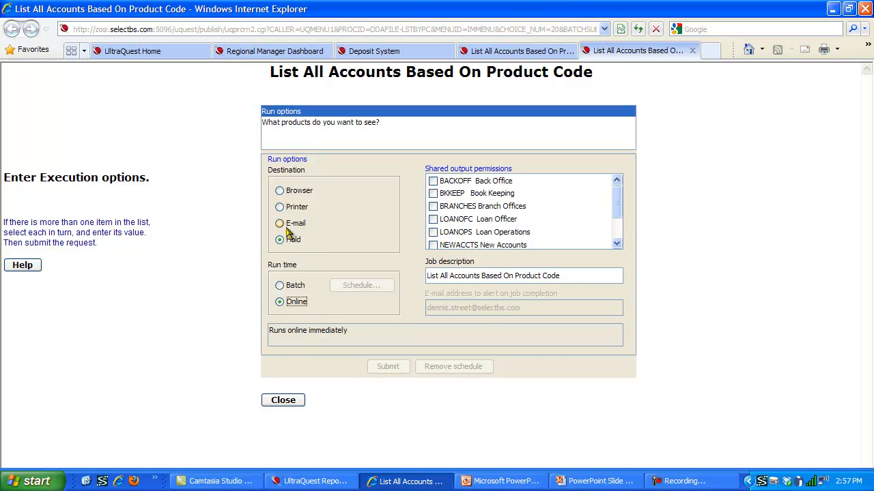
left_click(279, 223)
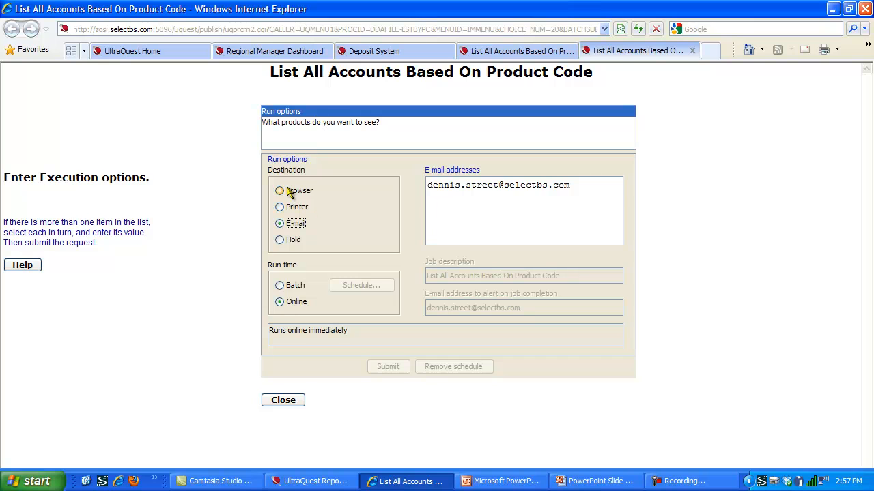
left_click(279, 191)
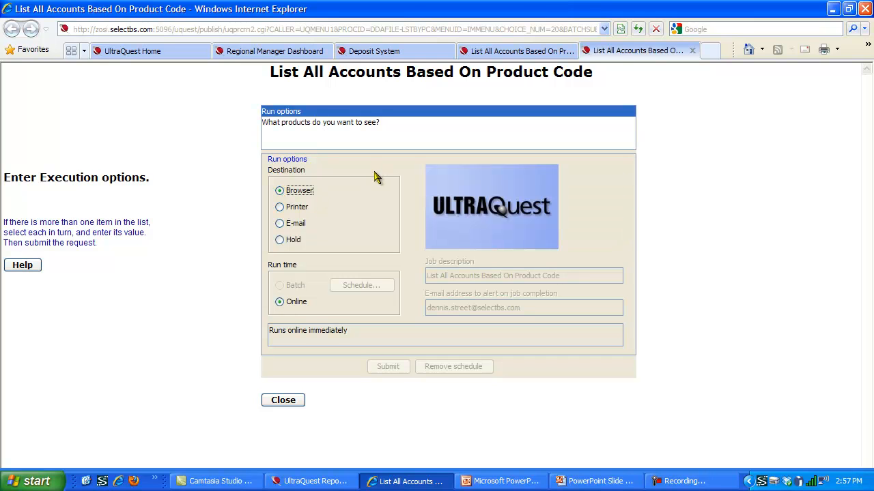
mouse_move(352, 251)
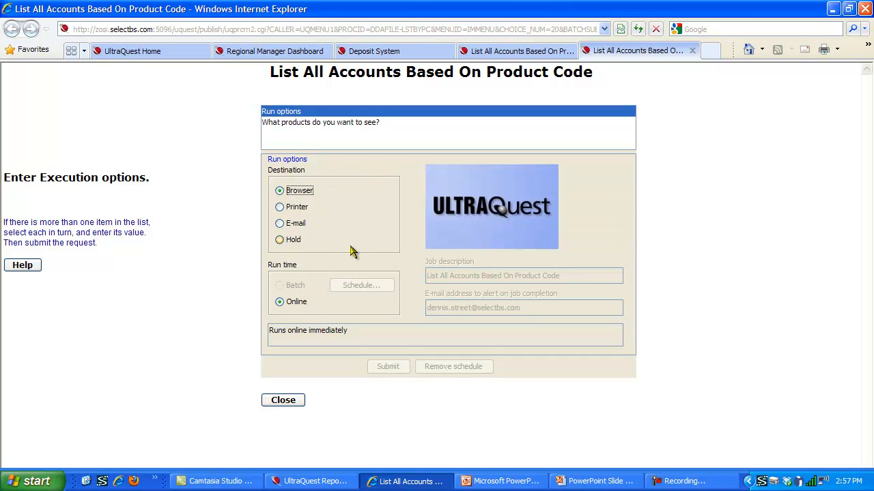
Step: Choose product codes 001–004 in 'What products do you want to see?' and submit the request
left_click(319, 122)
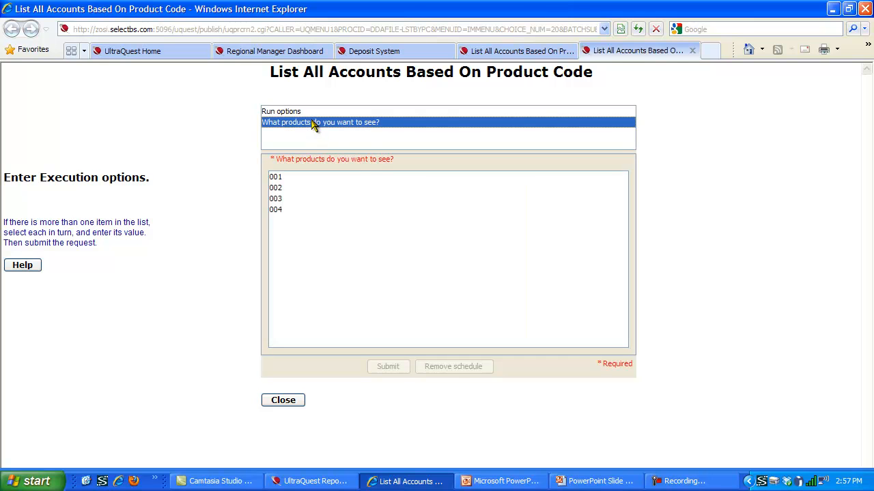
mouse_move(313, 190)
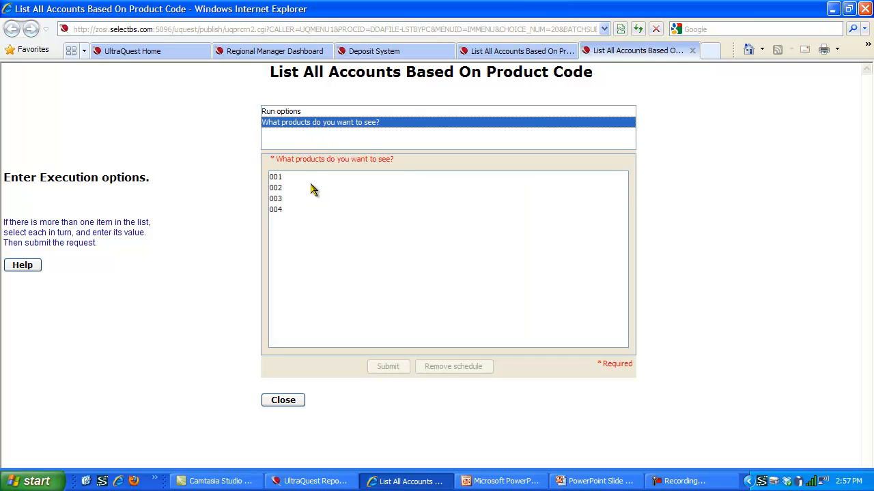
mouse_move(299, 183)
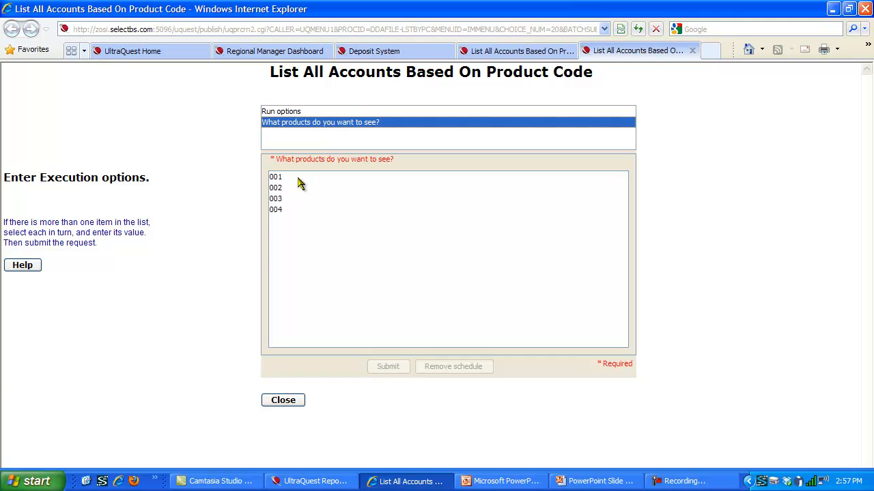
left_click(276, 199)
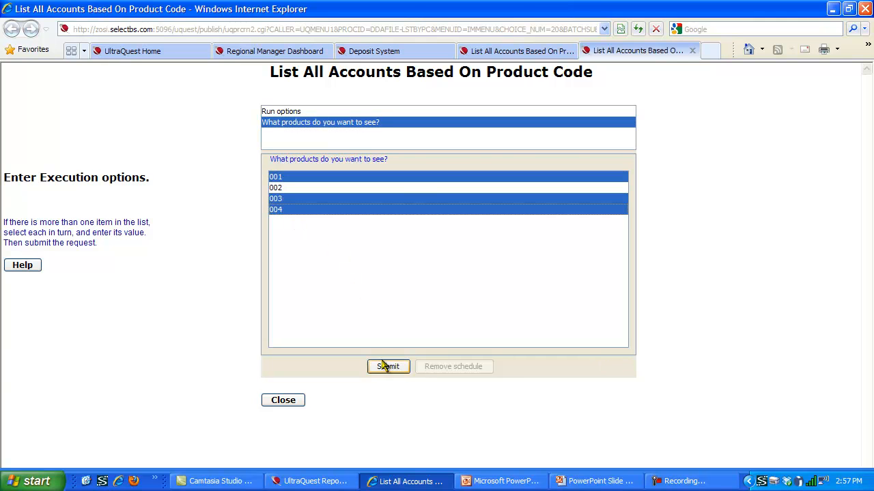
left_click(387, 366)
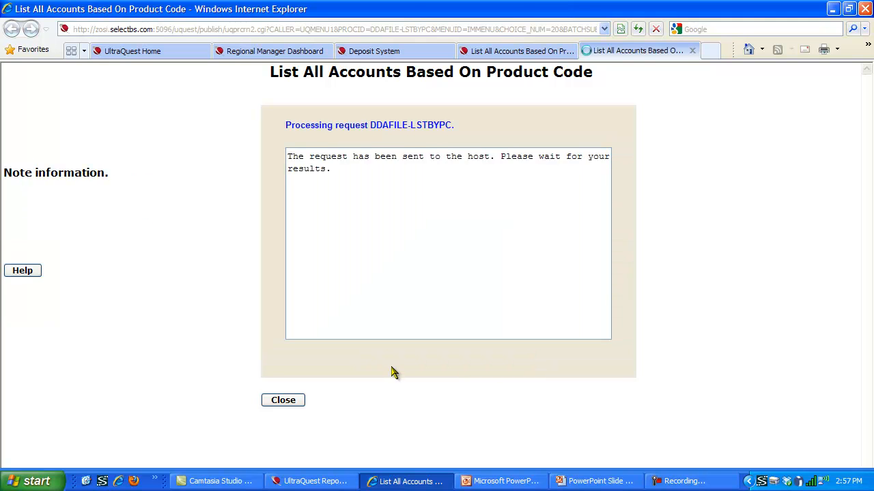
mouse_move(325, 283)
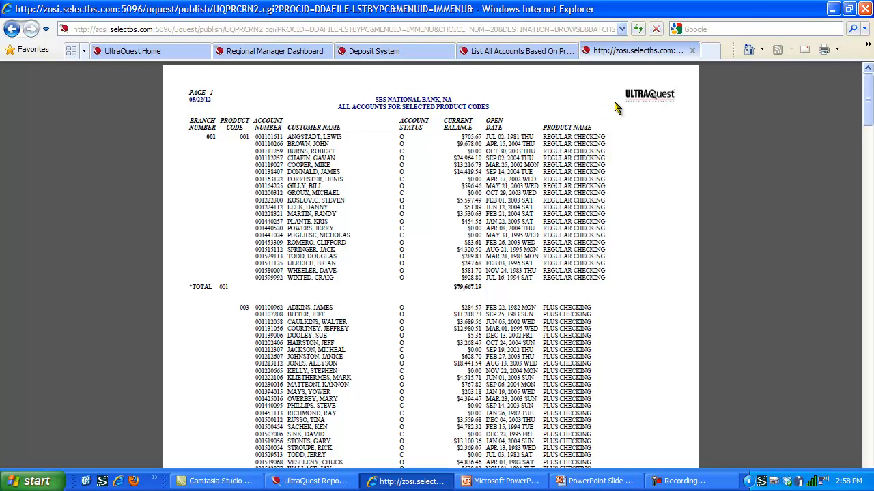
mouse_move(674, 101)
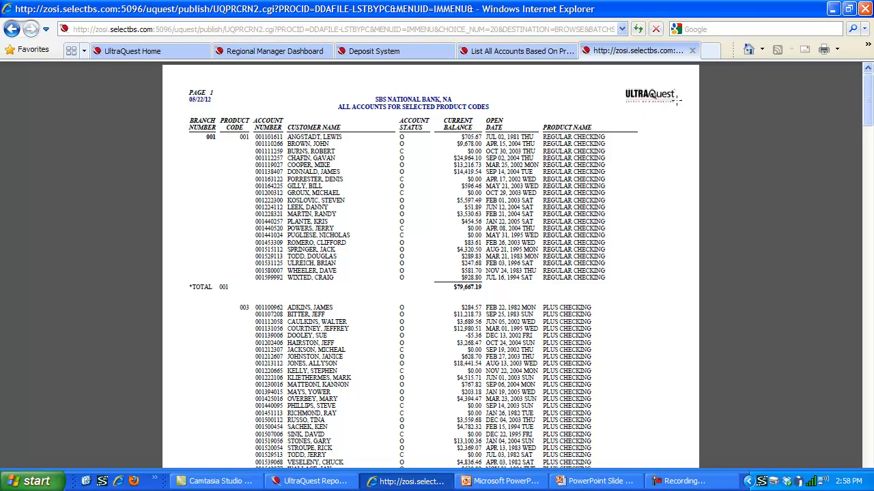
mouse_move(621, 115)
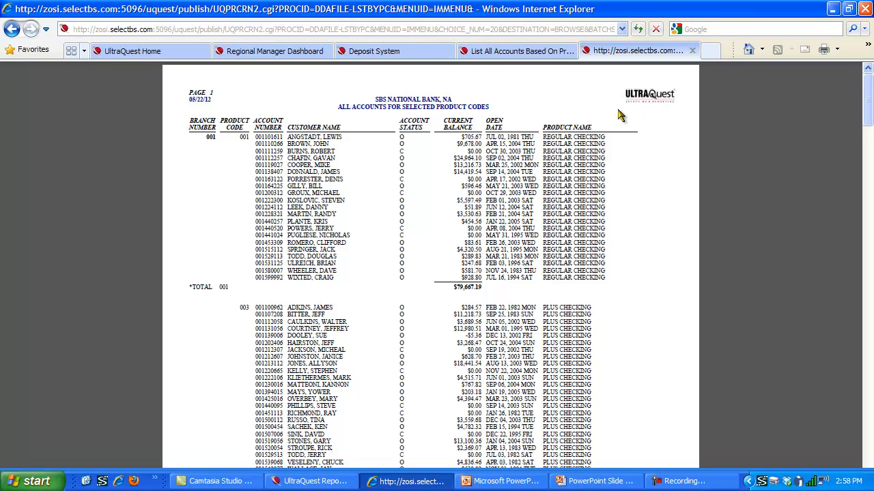